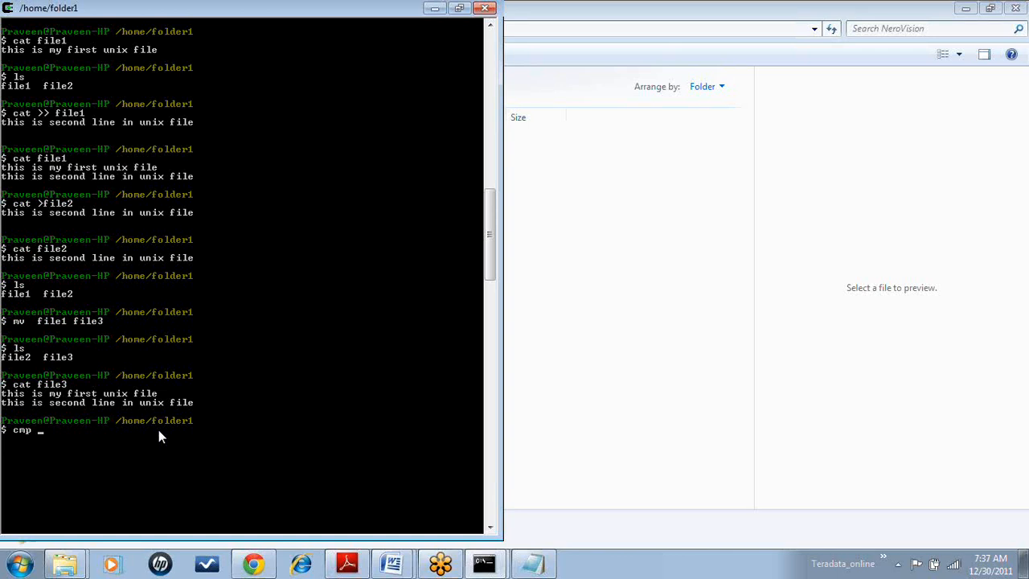
- Compare file2 and file3 with cmp, reporting a difference at byte 9, line 1
{"action": "type", "text": "file2 fi"}
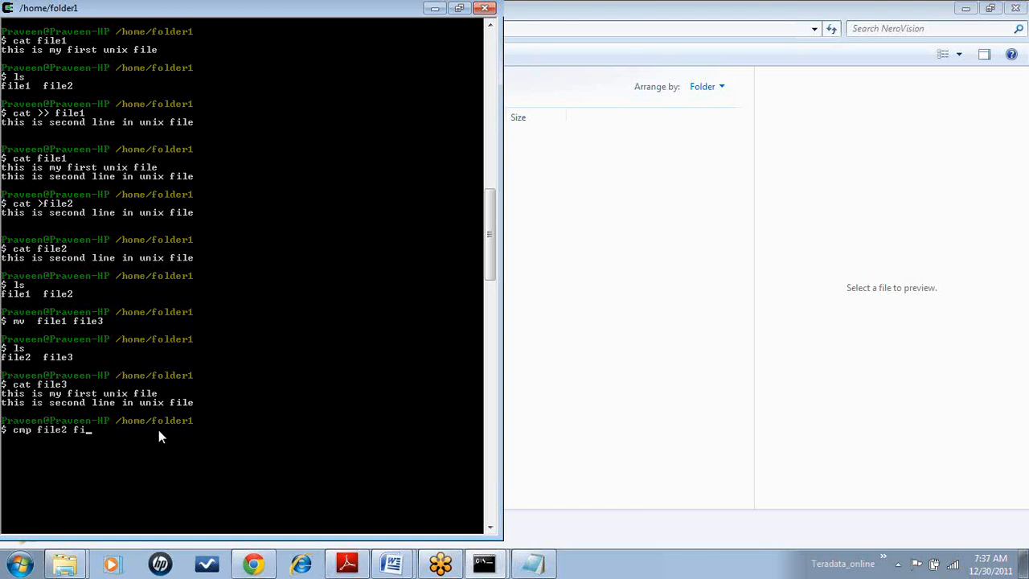
{"action": "type", "text": "le3"}
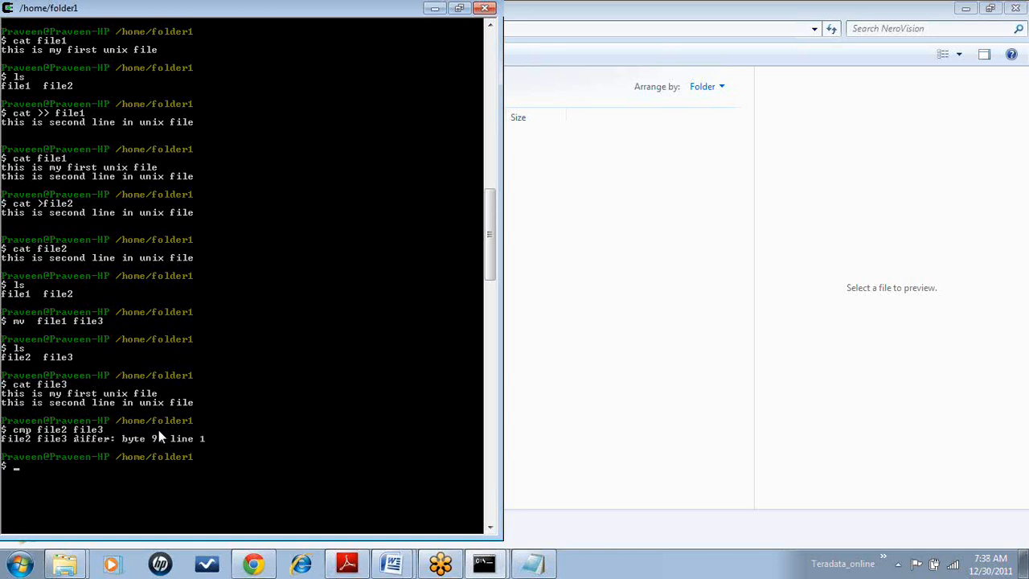
{"action": "mouse_move", "coordinate": [57, 438]}
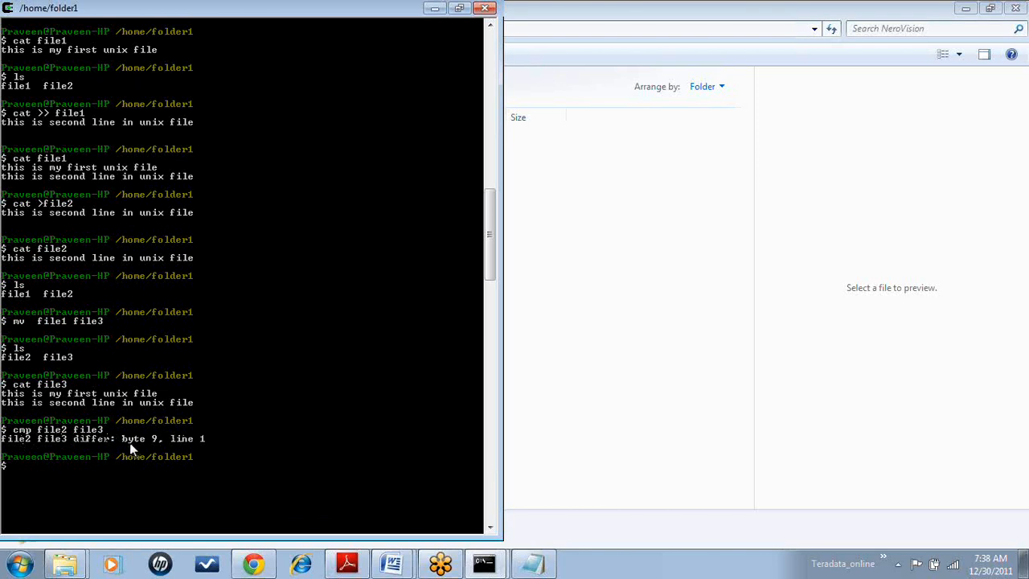
{"action": "mouse_move", "coordinate": [127, 444]}
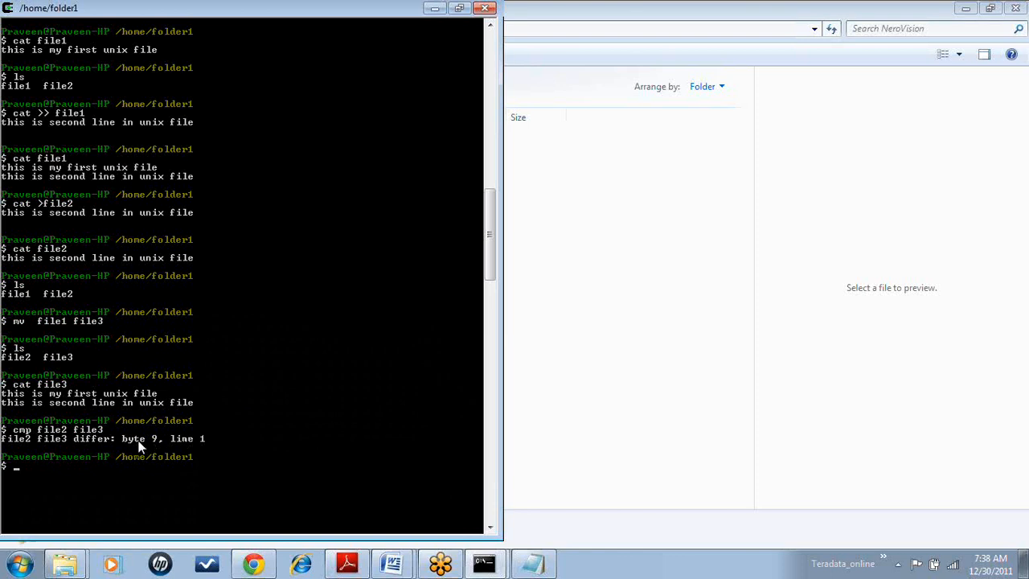
- Print file2 and file3 with cat, showing file3's extra first line
{"action": "type", "text": "cat file2"}
{"action": "type", "text": "cat file3"}
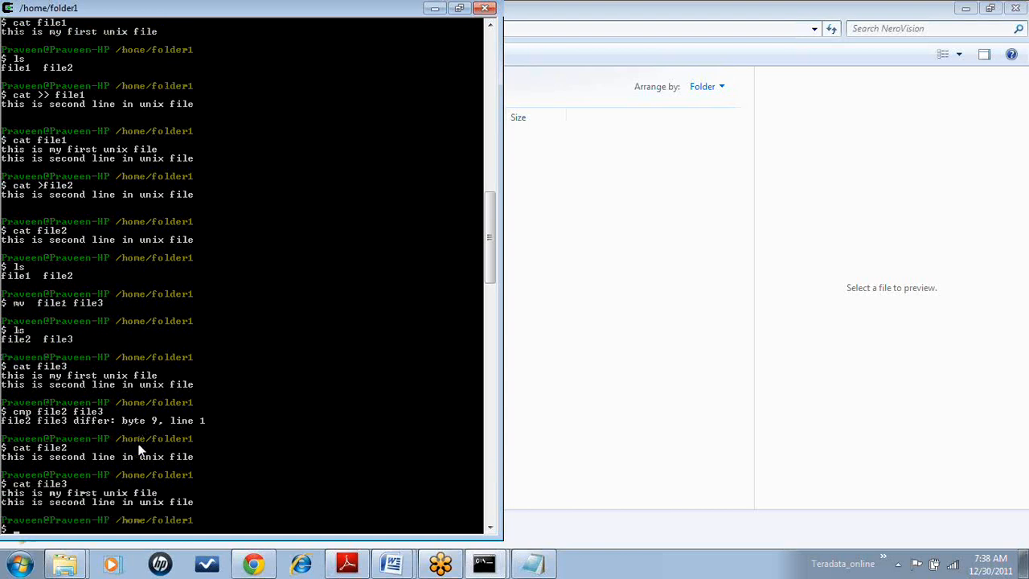
{"action": "mouse_move", "coordinate": [6, 471]}
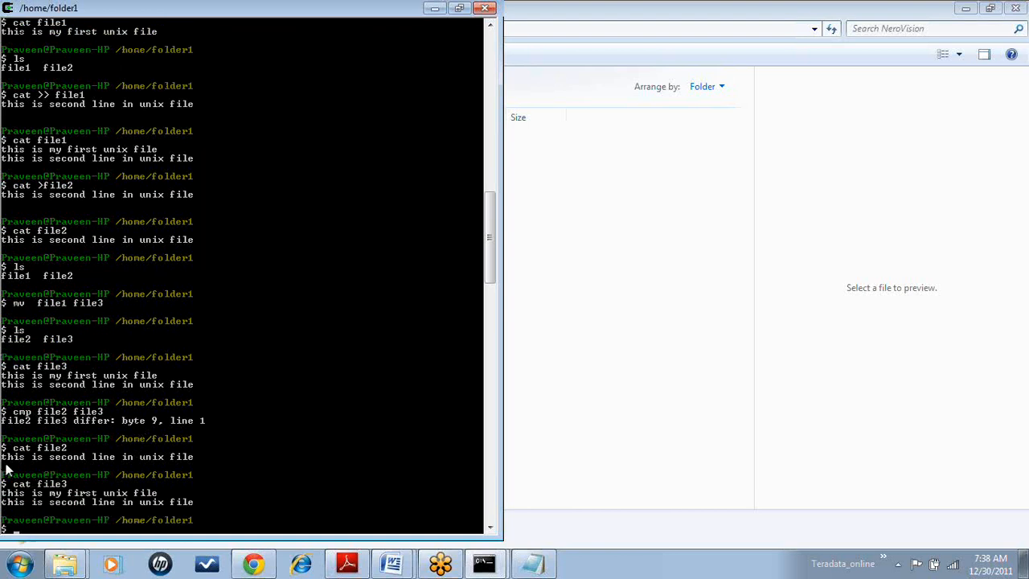
{"action": "mouse_move", "coordinate": [7, 502]}
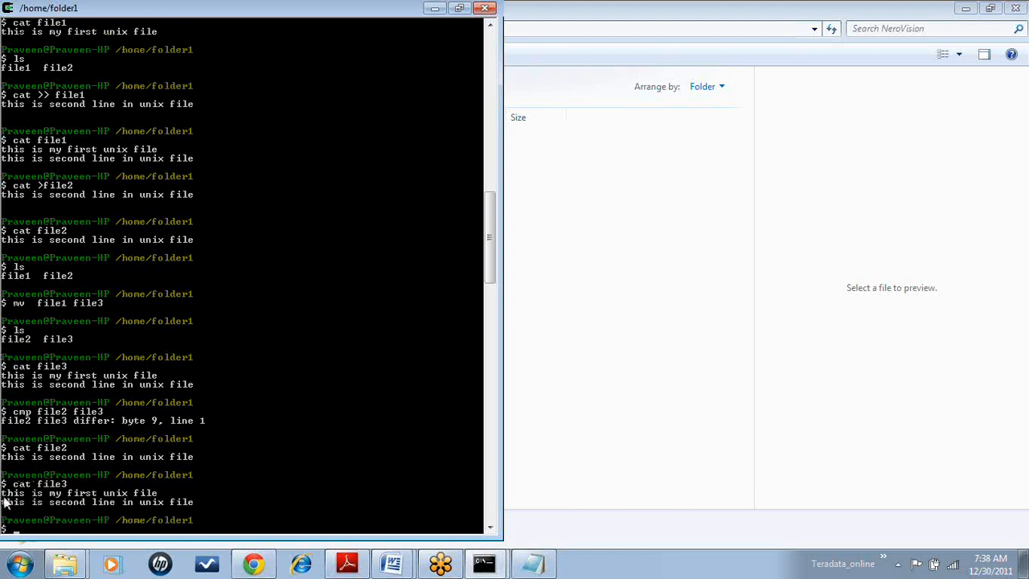
{"action": "mouse_move", "coordinate": [47, 502]}
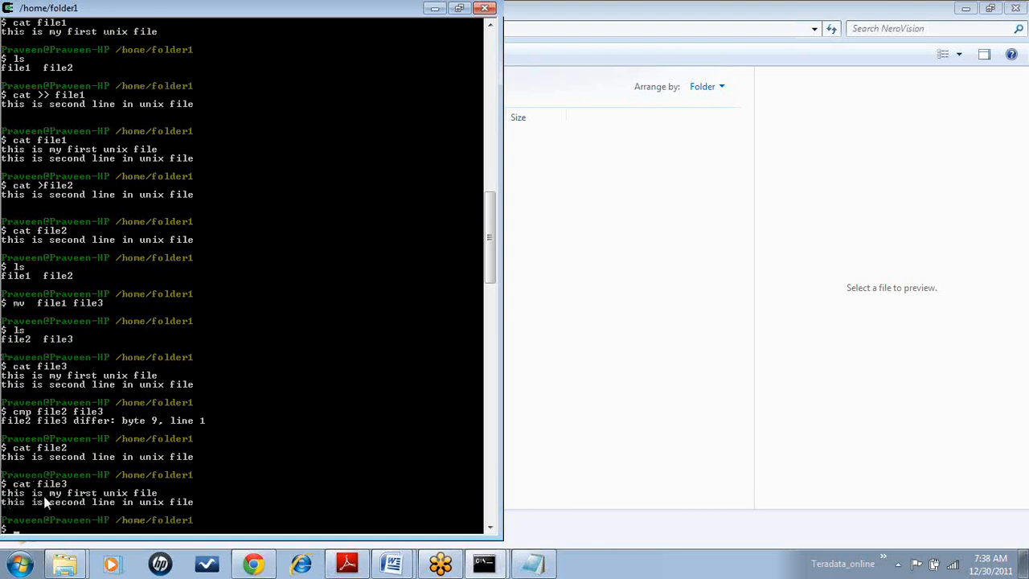
{"action": "mouse_move", "coordinate": [29, 468]}
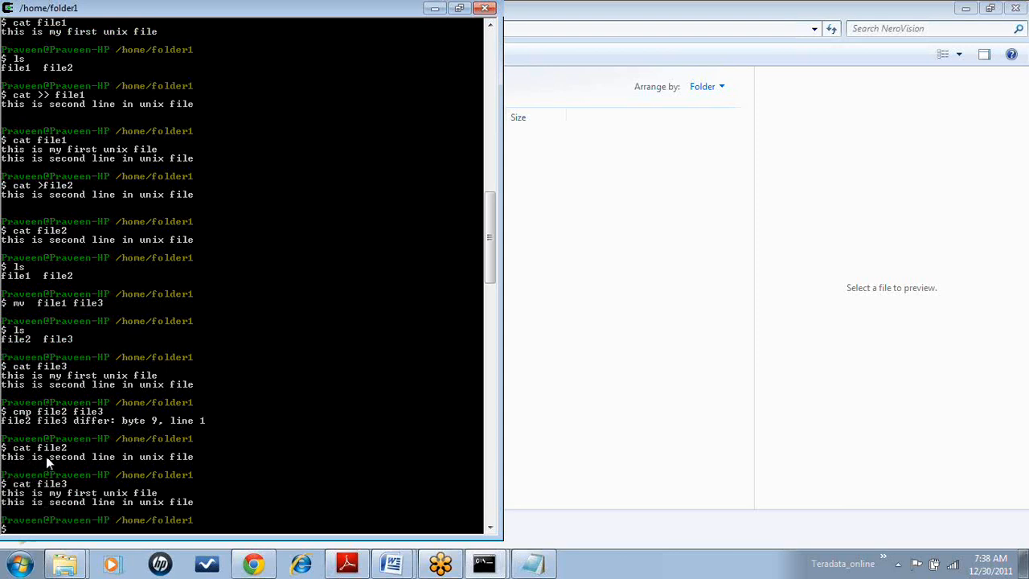
{"action": "mouse_move", "coordinate": [48, 465]}
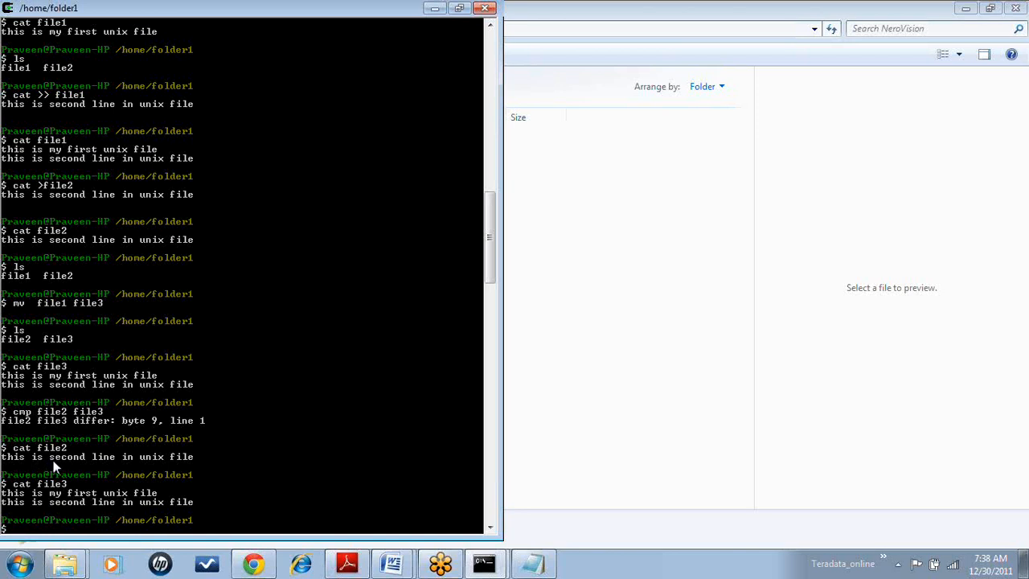
{"action": "mouse_move", "coordinate": [54, 501]}
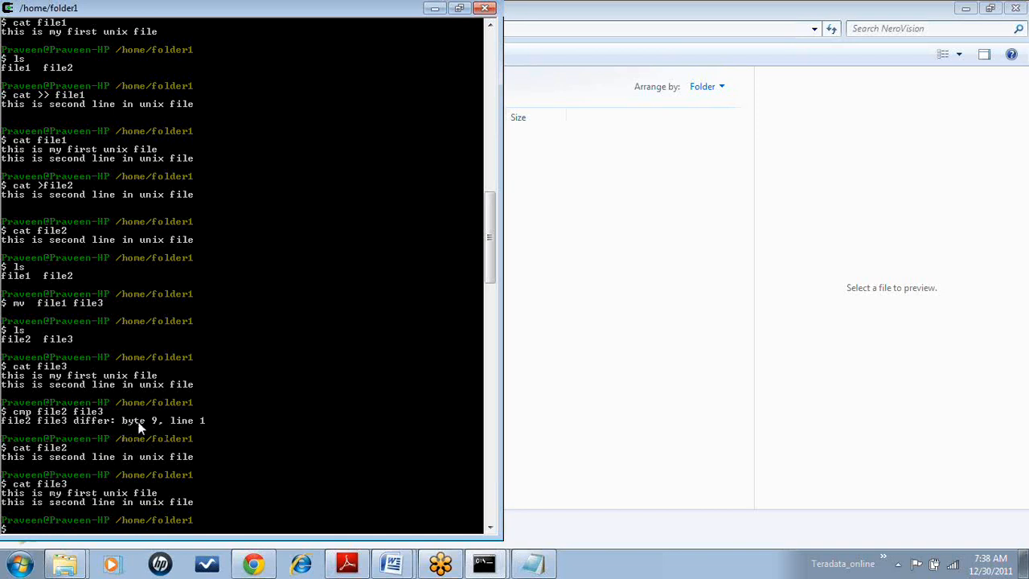
{"action": "mouse_move", "coordinate": [205, 426]}
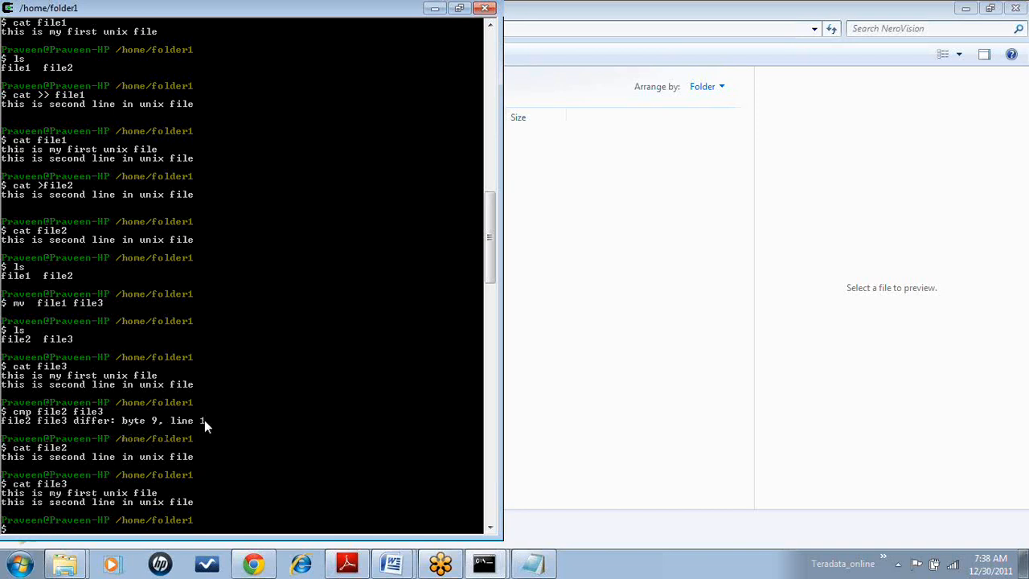
{"action": "mouse_move", "coordinate": [126, 430]}
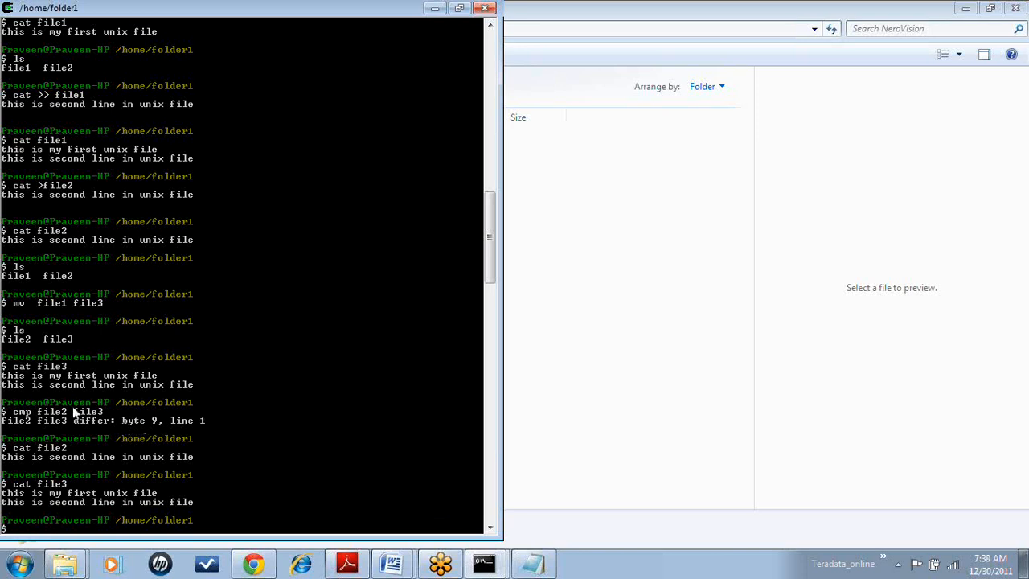
{"action": "mouse_move", "coordinate": [183, 432]}
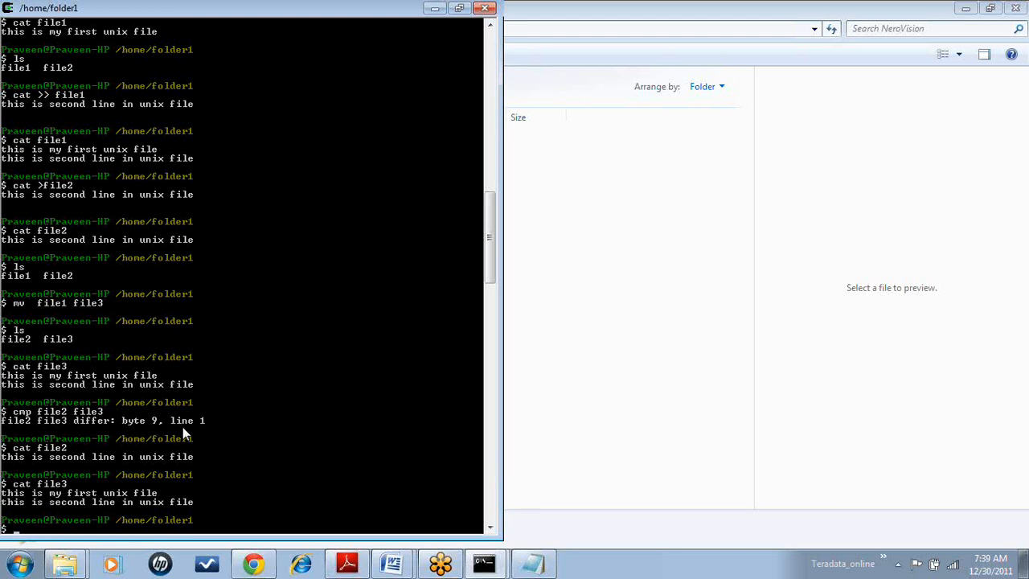
{"action": "mouse_move", "coordinate": [73, 433]}
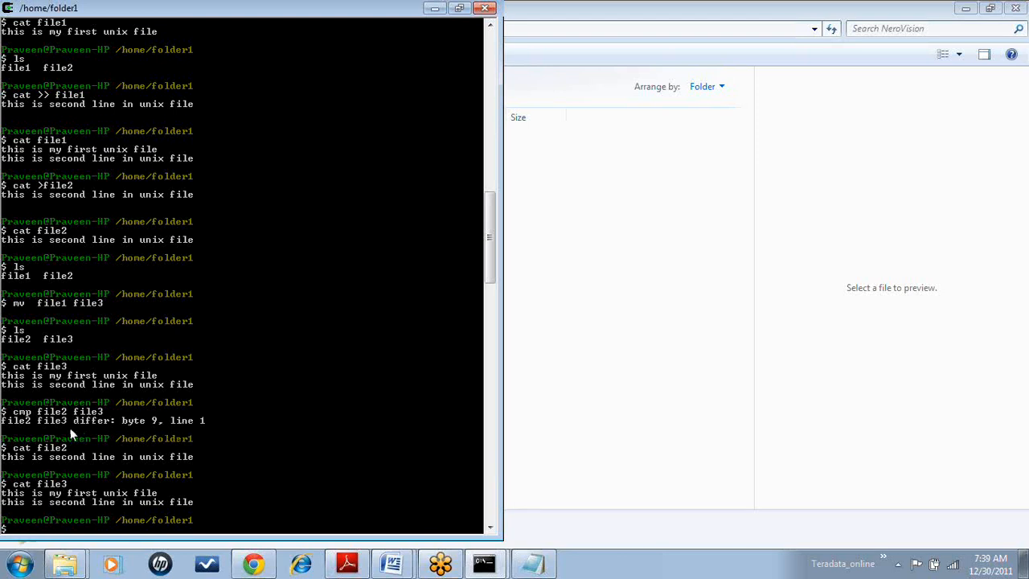
{"action": "mouse_move", "coordinate": [134, 429]}
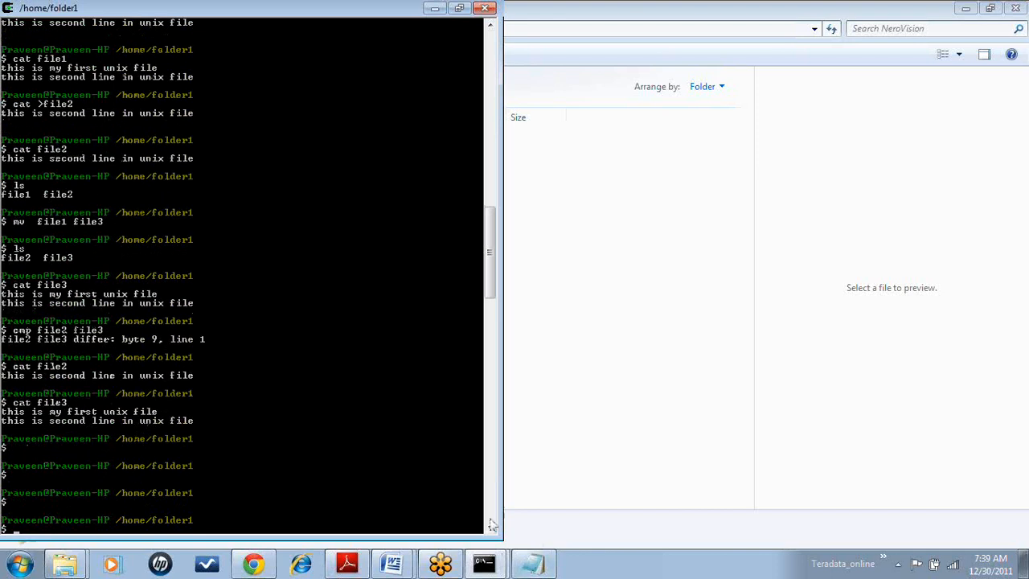
- Copy file3 to file4 with cp, then compare file3 and file4 with cmp showing no differences
{"action": "scroll", "scroll_direction": "down", "scroll_amount": 3}
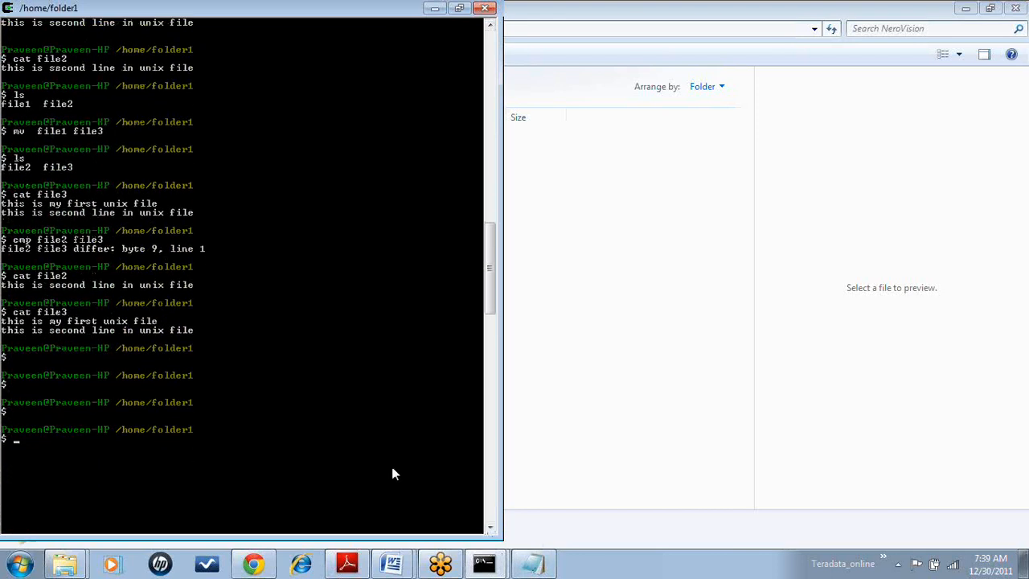
{"action": "type", "text": "cp"}
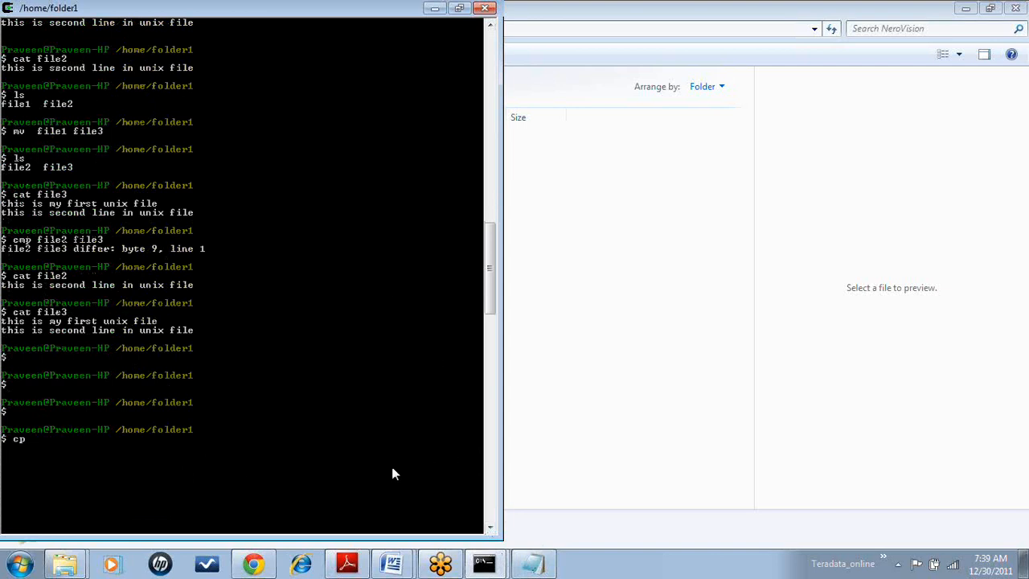
{"action": "type", "text": "file3 file4"}
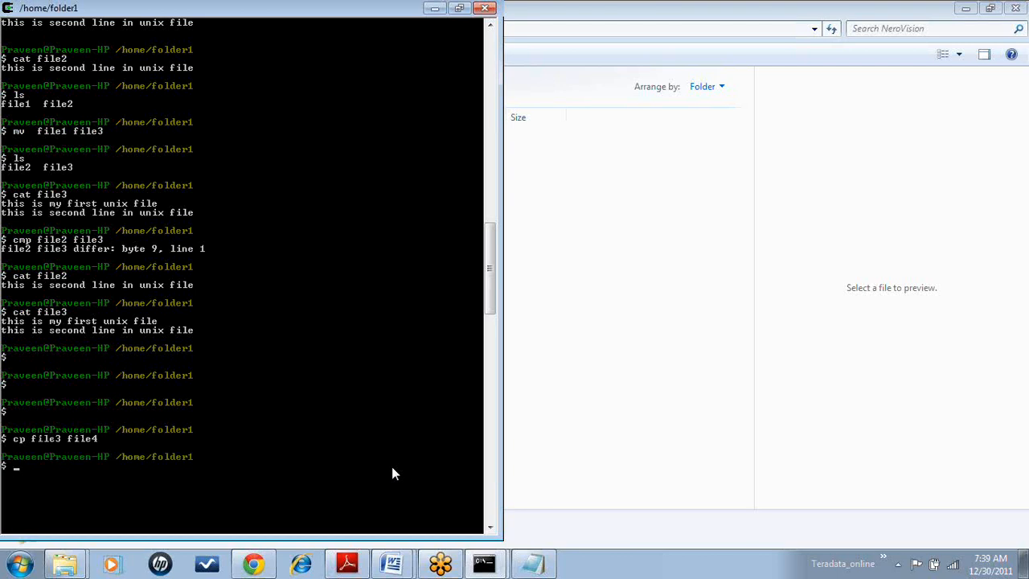
{"action": "type", "text": "cmp file3"}
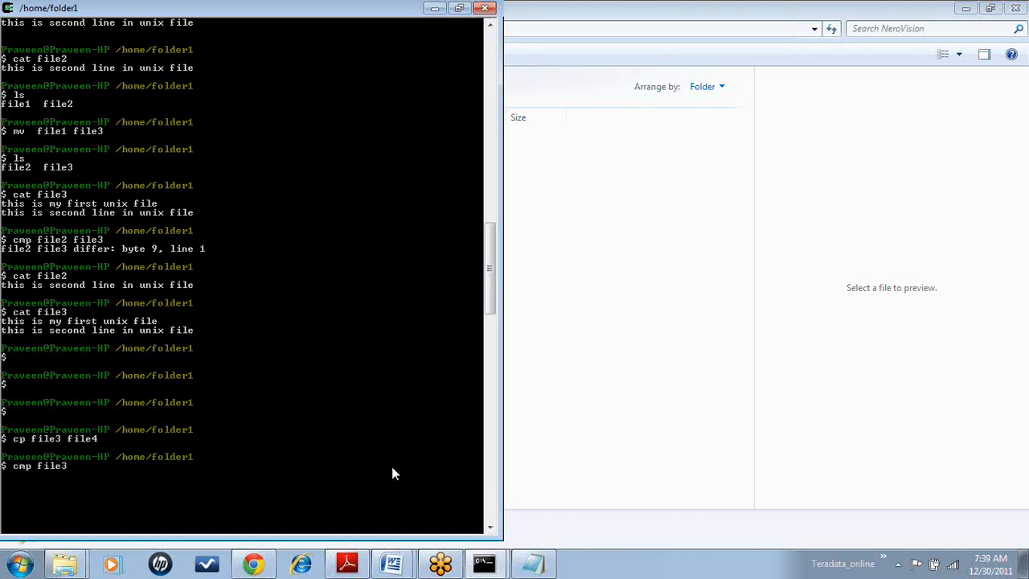
{"action": "type", "text": "file4"}
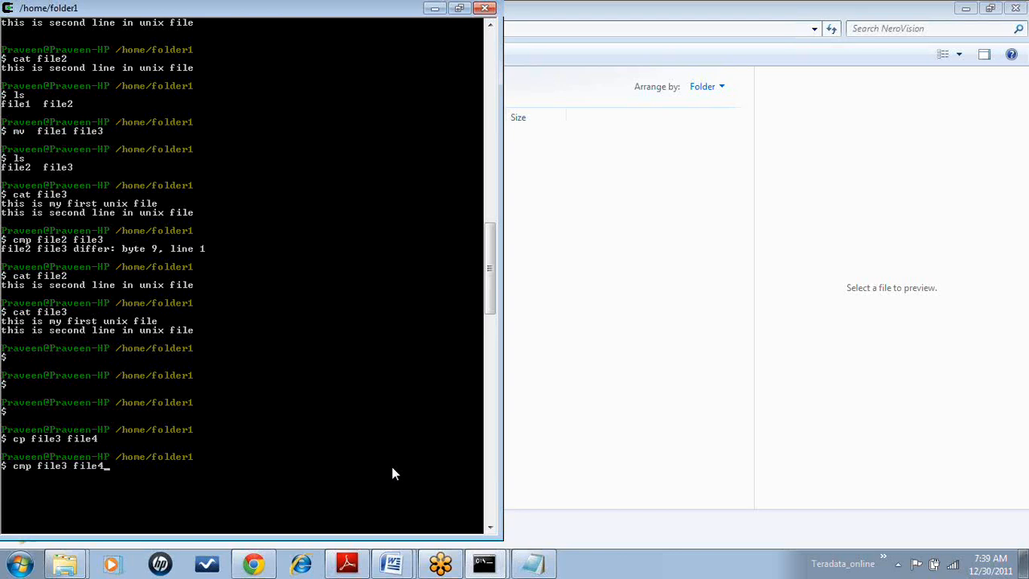
{"action": "mouse_move", "coordinate": [148, 426]}
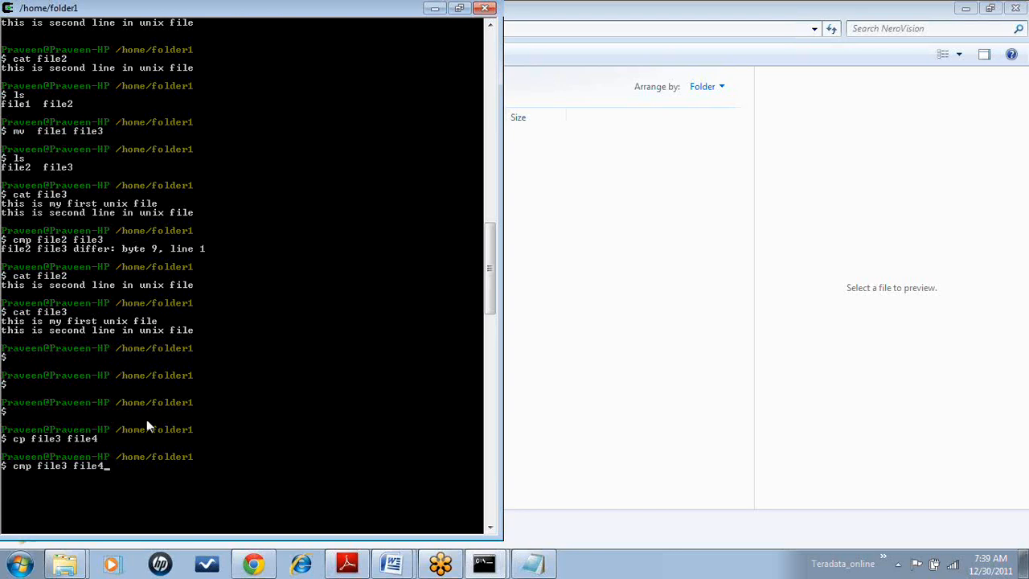
{"action": "mouse_move", "coordinate": [79, 444]}
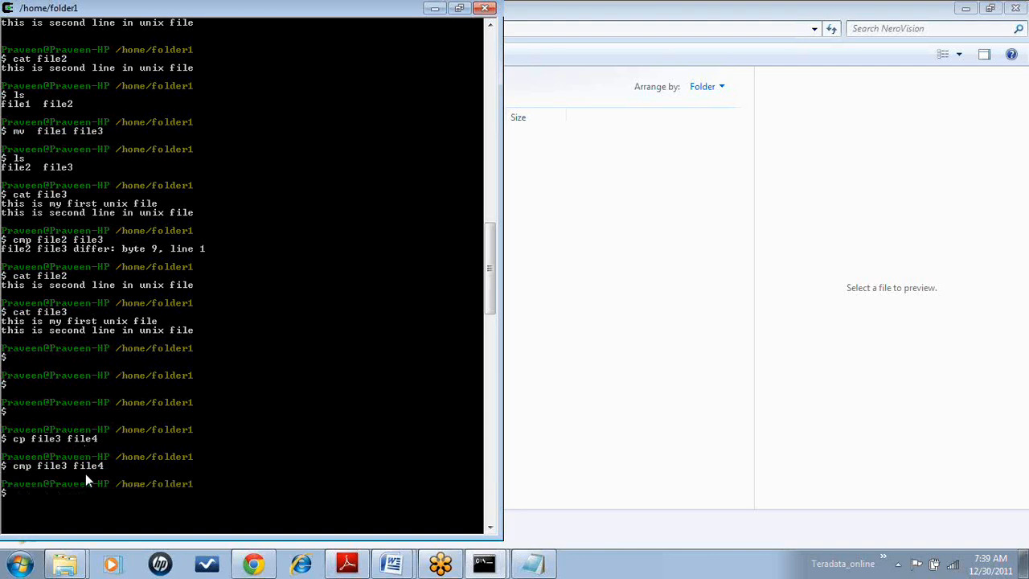
{"action": "mouse_move", "coordinate": [126, 256]}
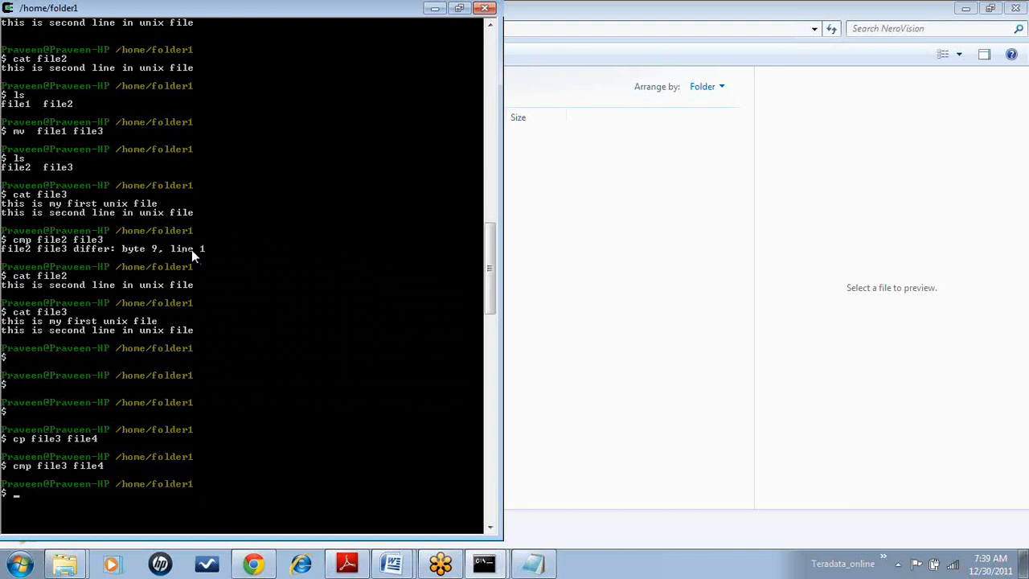
{"action": "mouse_move", "coordinate": [191, 256]}
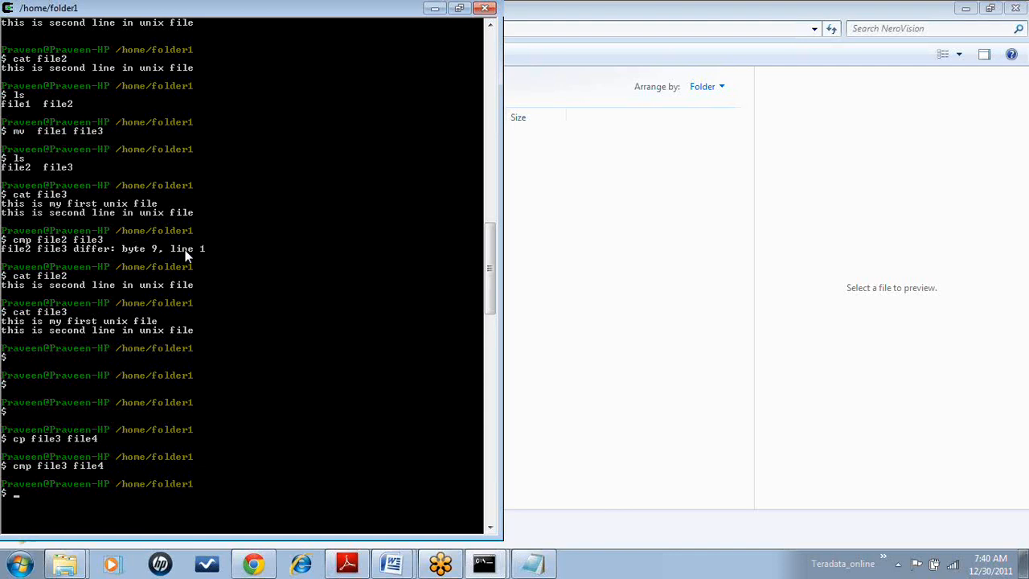
{"action": "mouse_move", "coordinate": [124, 255]}
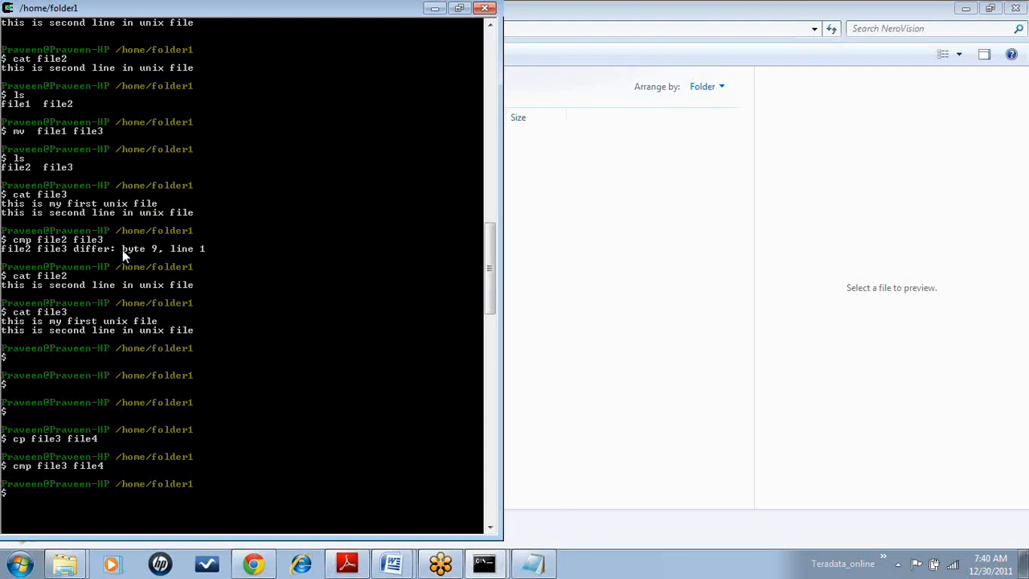
- Run diff on file3 and file4 (identical), then on file2 and file3 showing the 0a1 extra line
{"action": "type", "text": "diff file3 file4"}
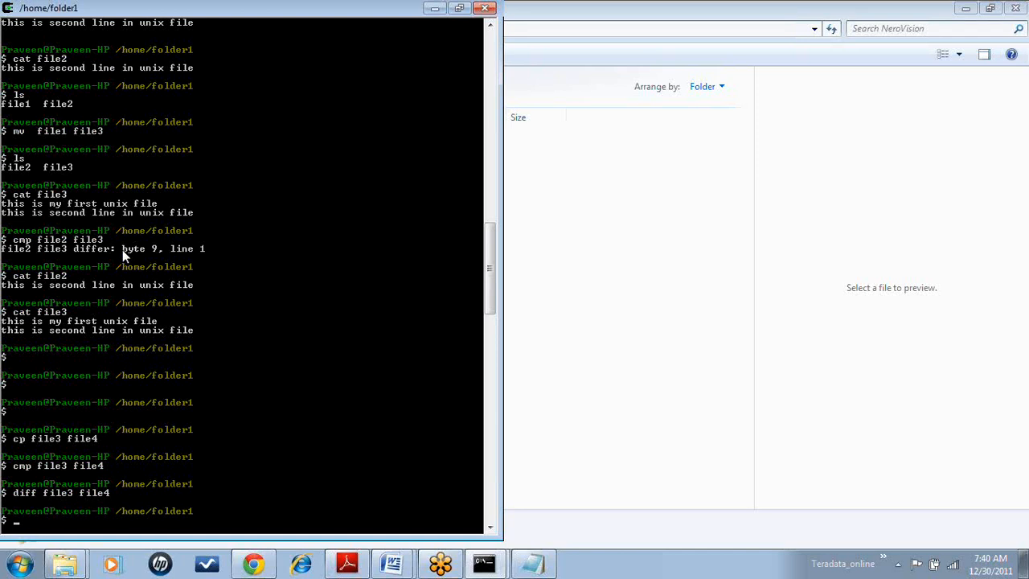
{"action": "type", "text": "d"}
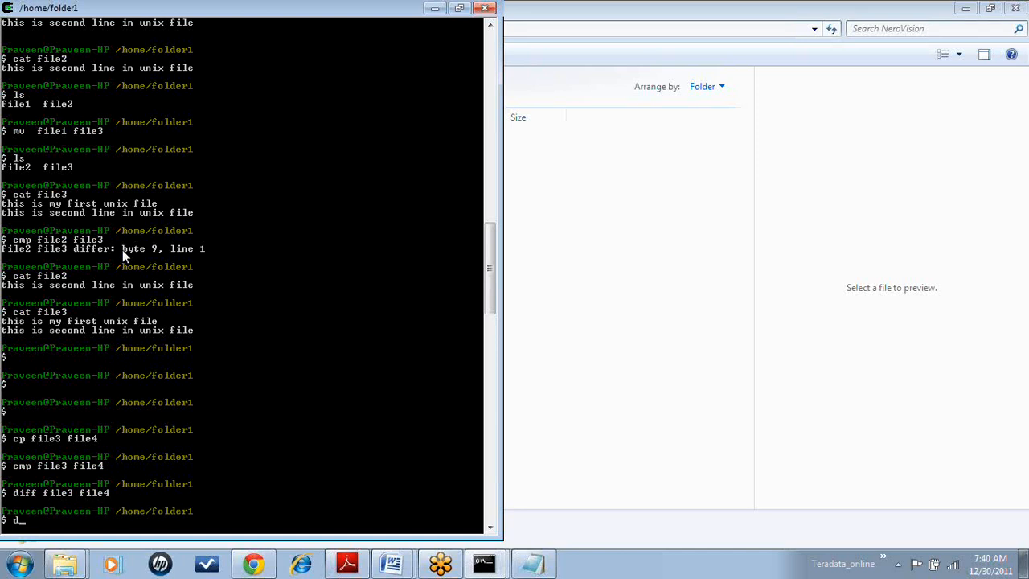
{"action": "type", "text": "iff file2 file"}
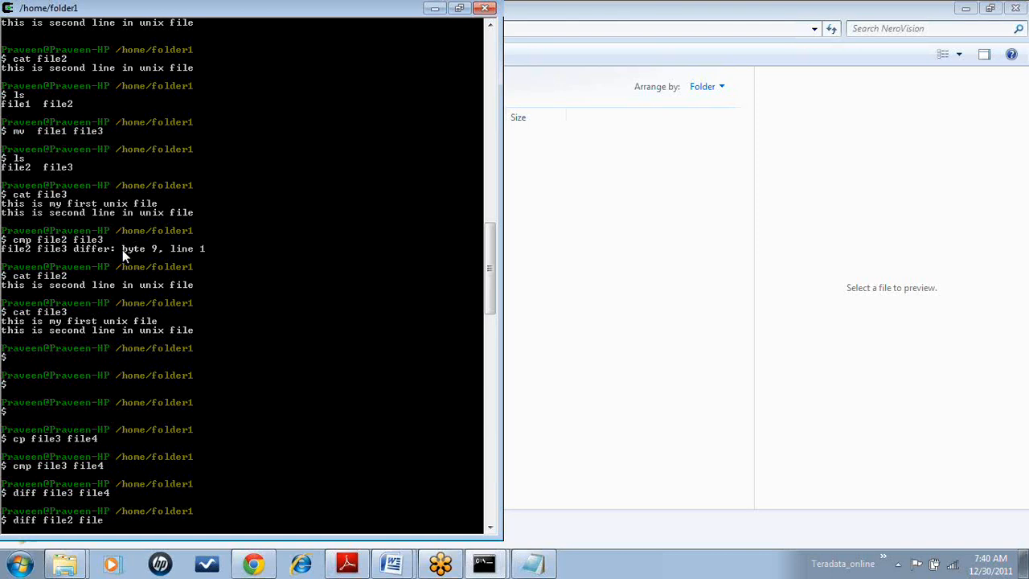
{"action": "type", "text": "3"}
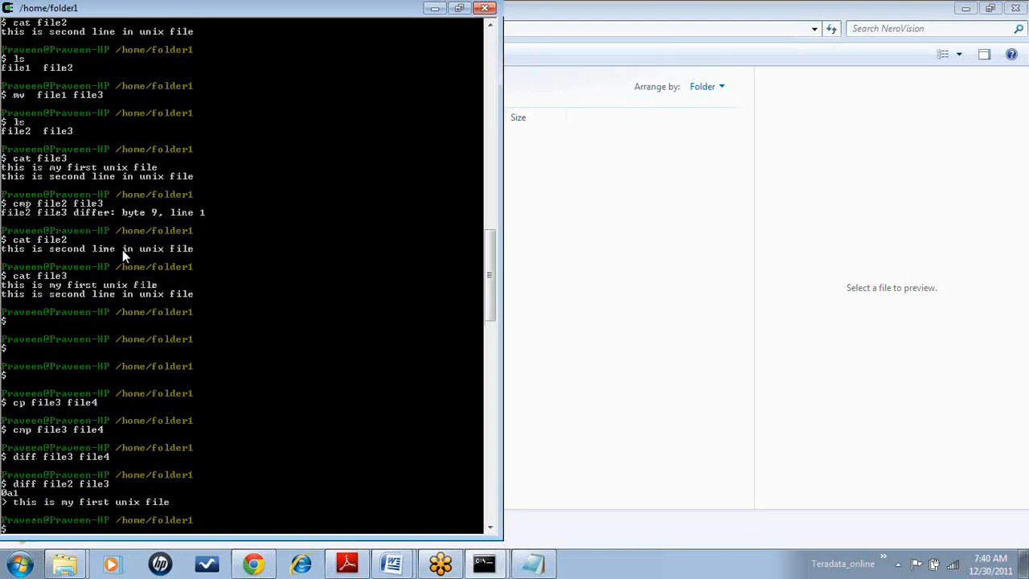
{"action": "mouse_move", "coordinate": [8, 513]}
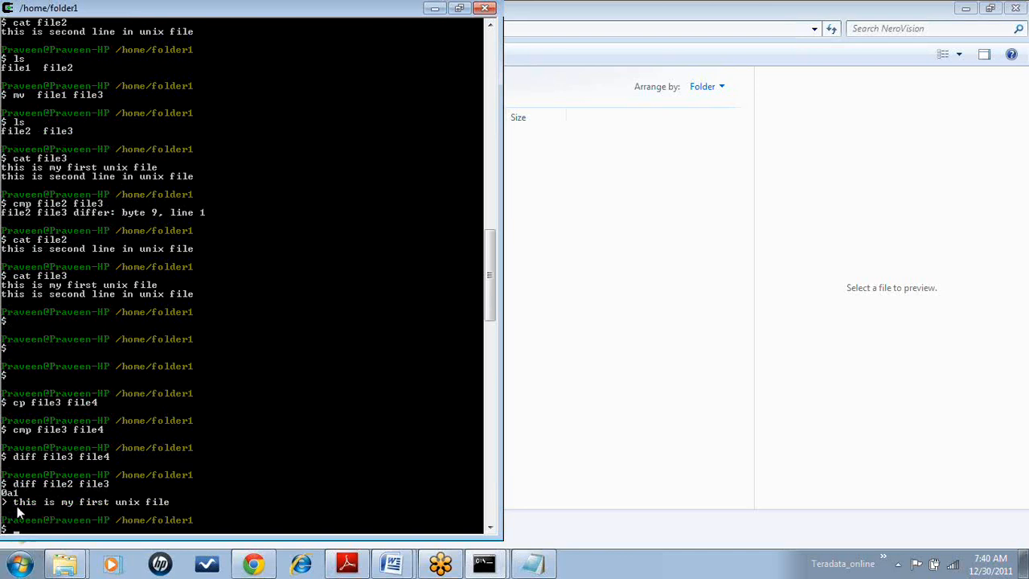
{"action": "mouse_move", "coordinate": [127, 507]}
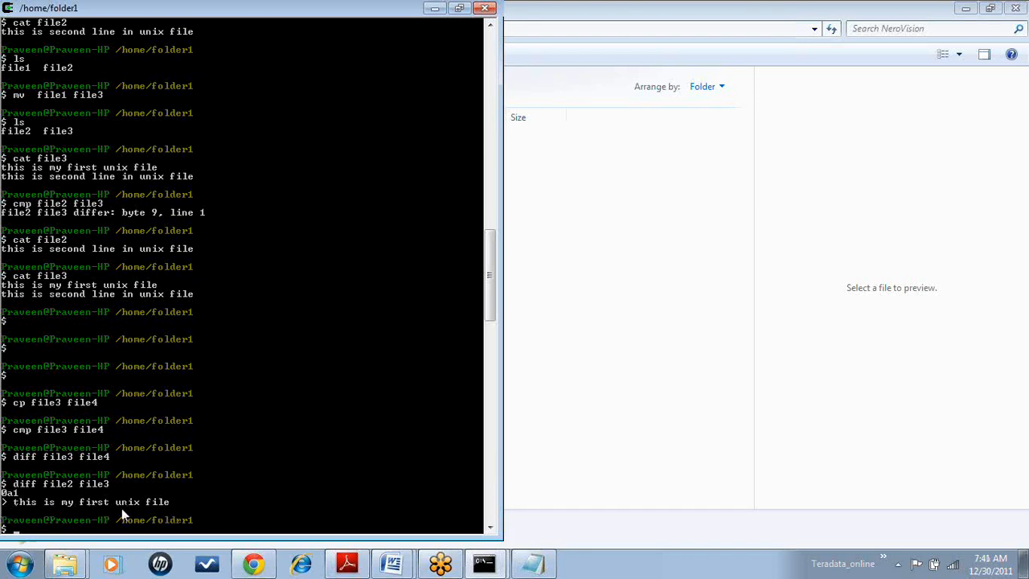
{"action": "mouse_move", "coordinate": [54, 260]}
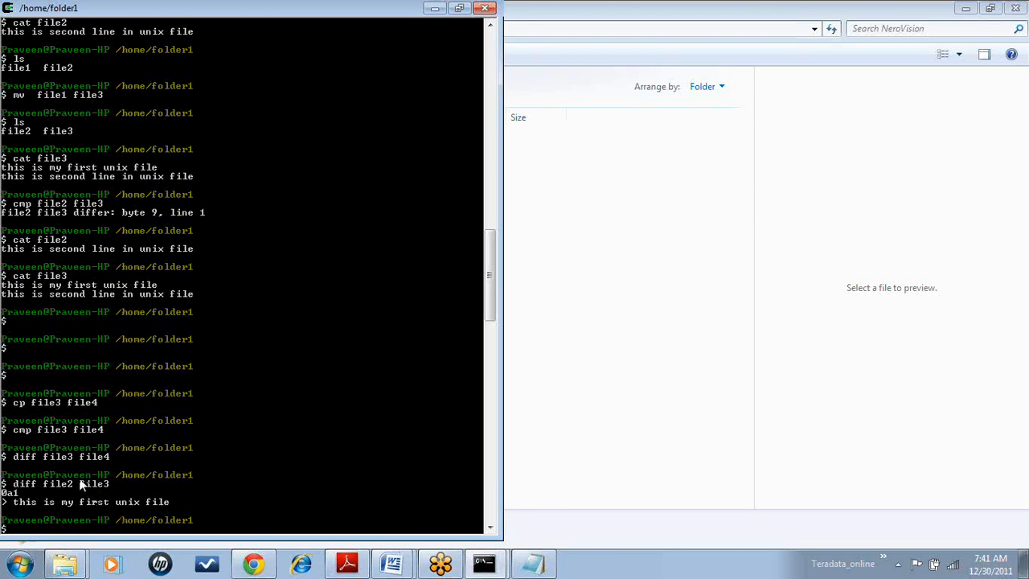
{"action": "mouse_move", "coordinate": [18, 512]}
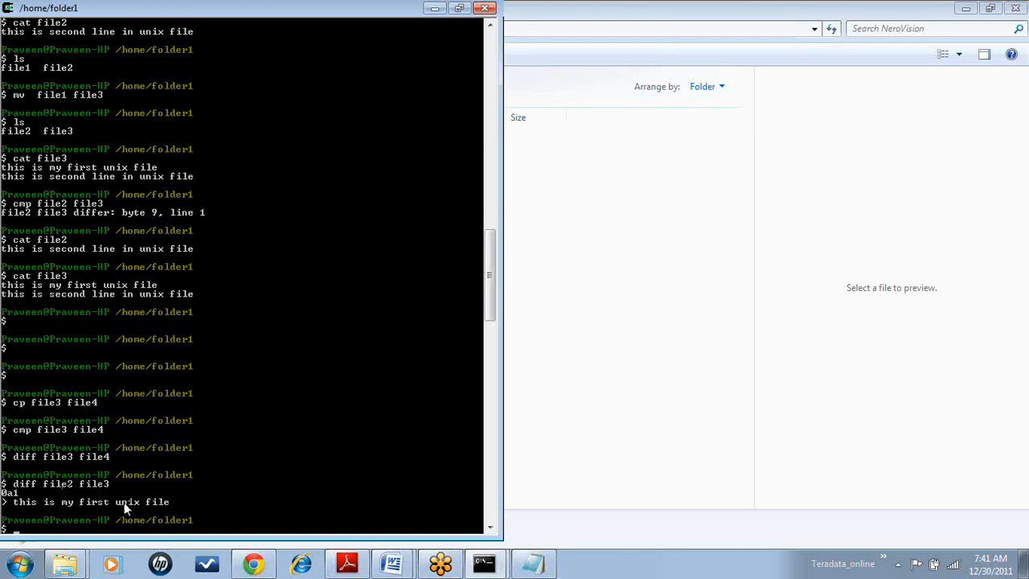
{"action": "mouse_move", "coordinate": [73, 489]}
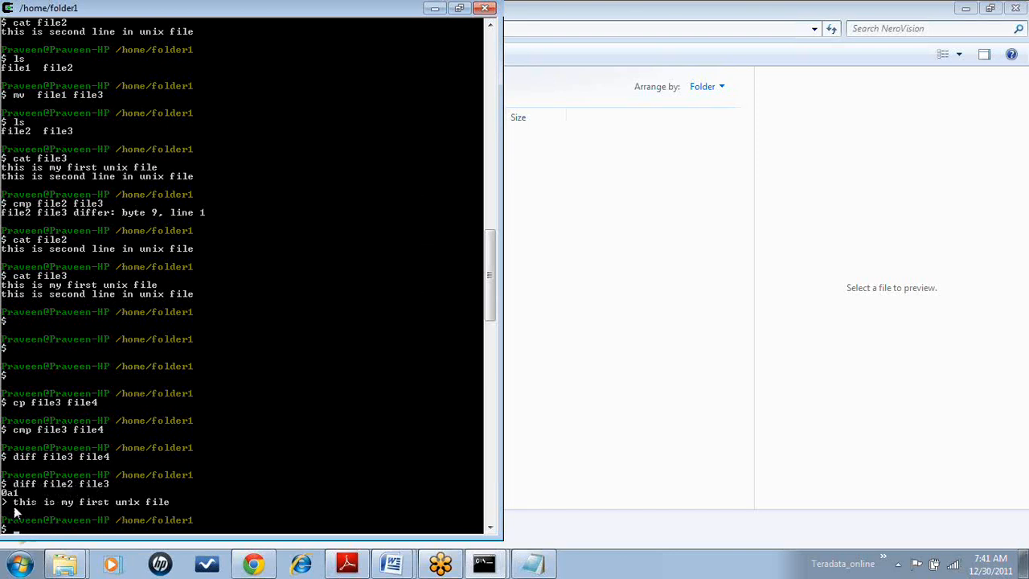
{"action": "mouse_move", "coordinate": [169, 512]}
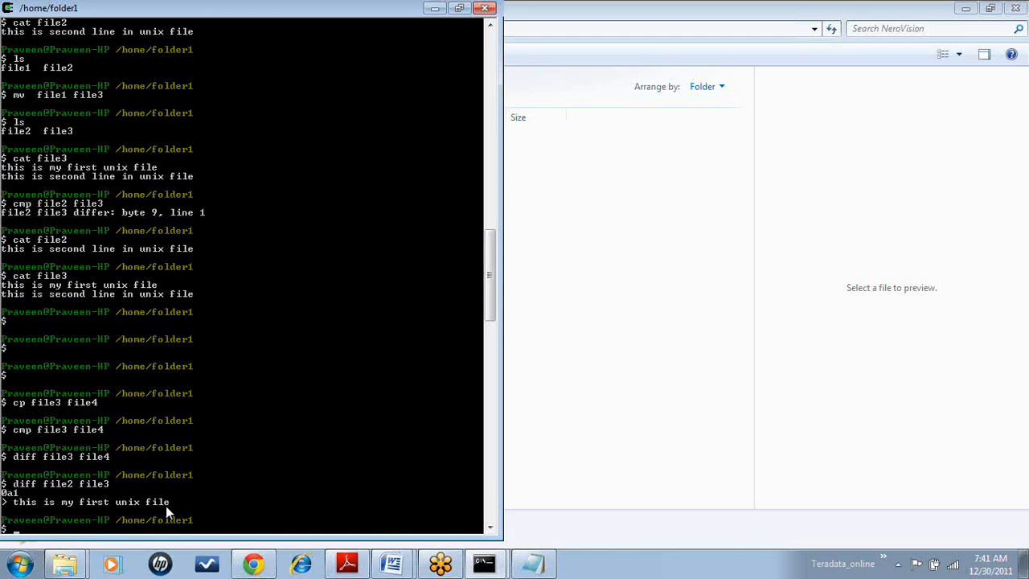
{"action": "mouse_move", "coordinate": [49, 257]}
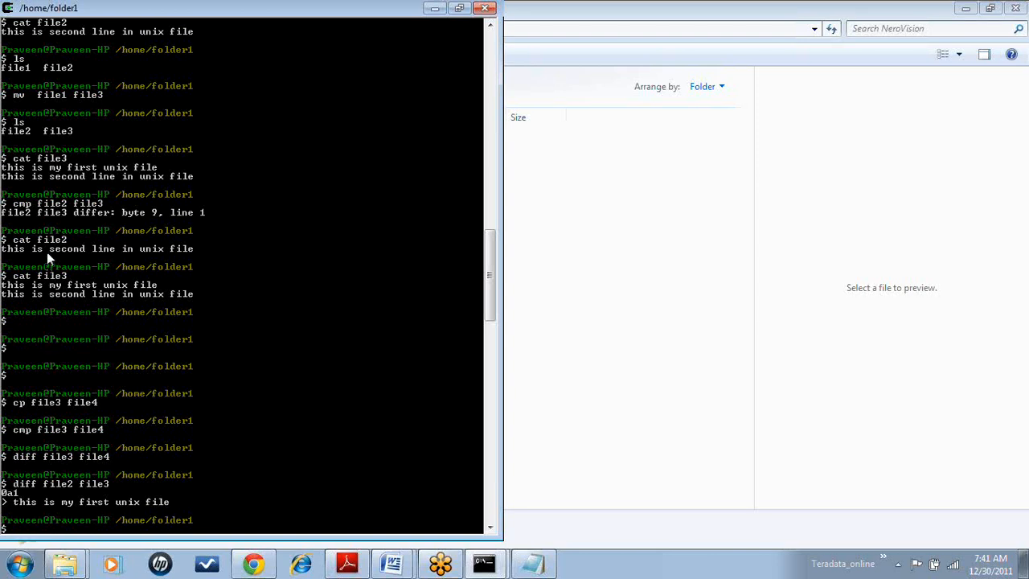
{"action": "mouse_move", "coordinate": [36, 293]}
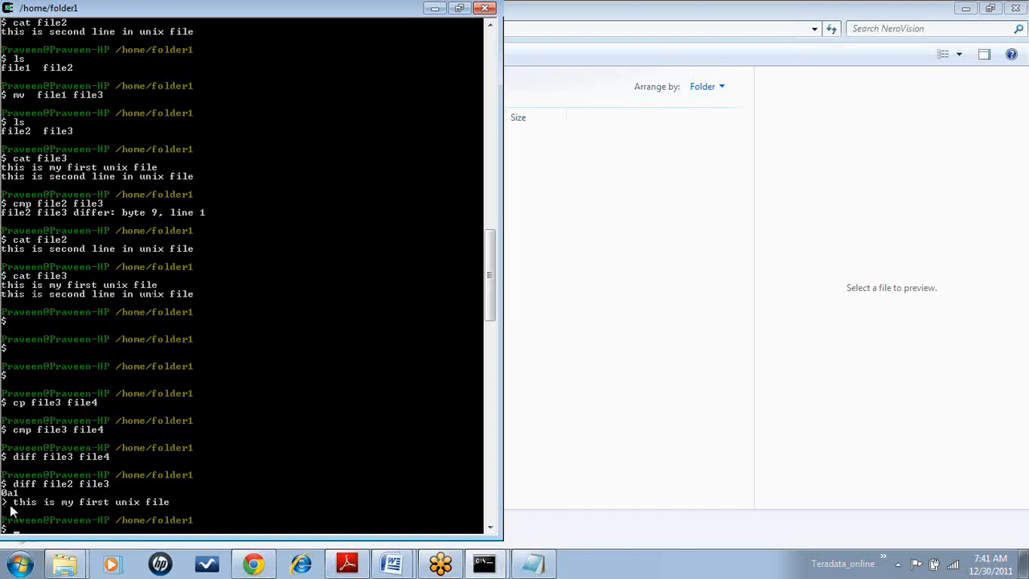
{"action": "mouse_move", "coordinate": [271, 404]}
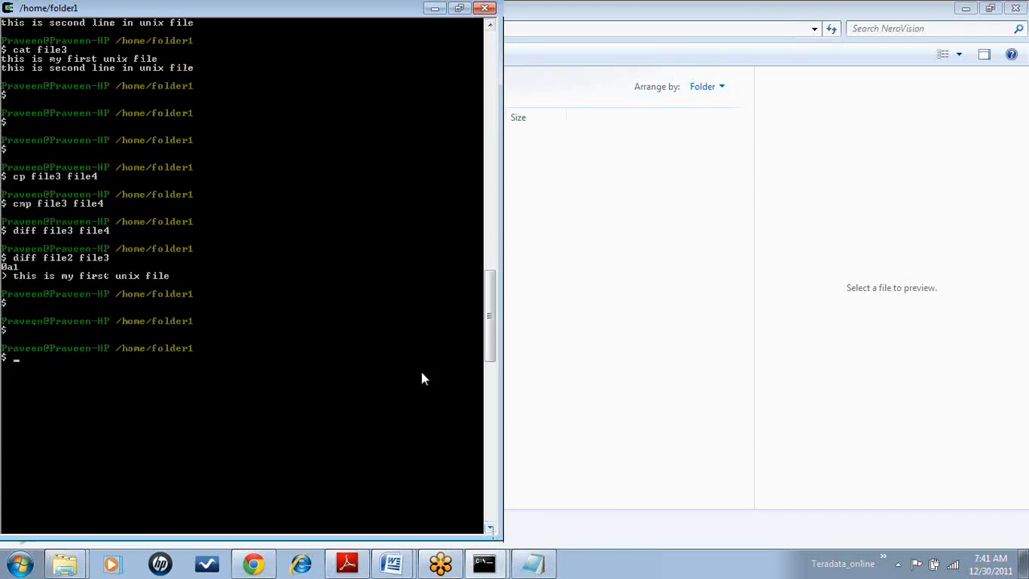
- Create file5 with cat > holding the lines one through six
{"action": "type", "text": "cat"}
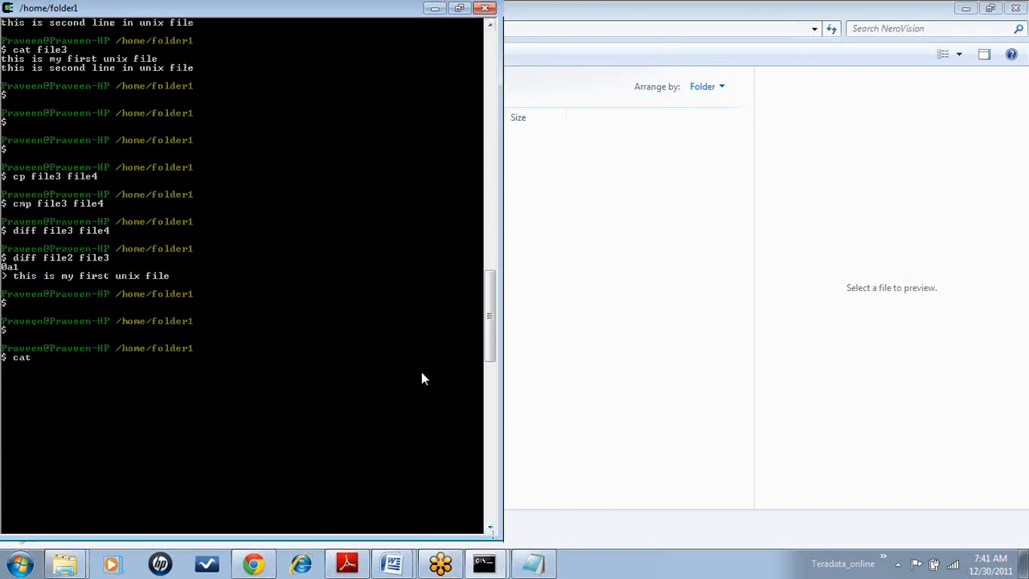
{"action": "type", "text": ">"}
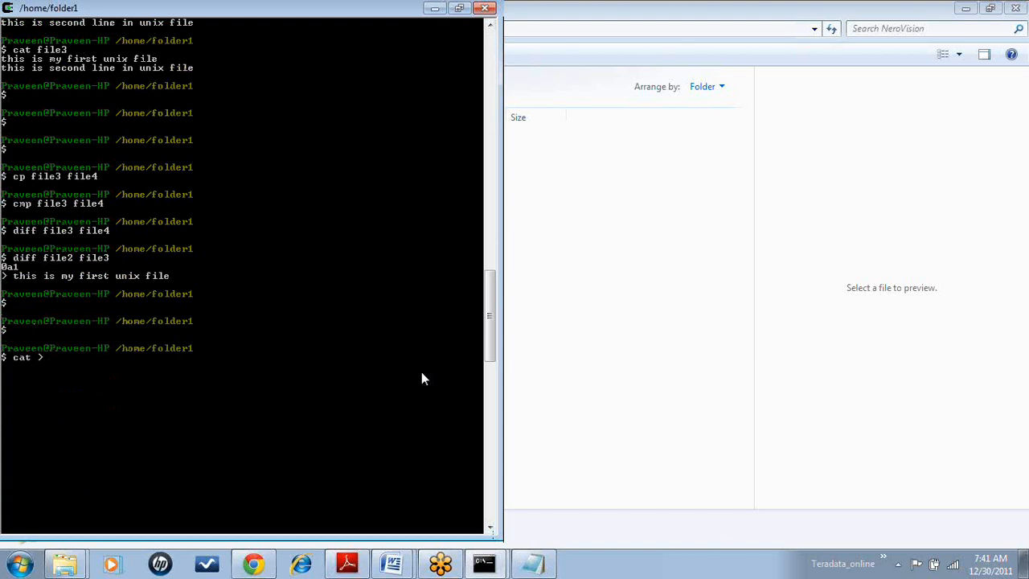
{"action": "type", "text": ">file"}
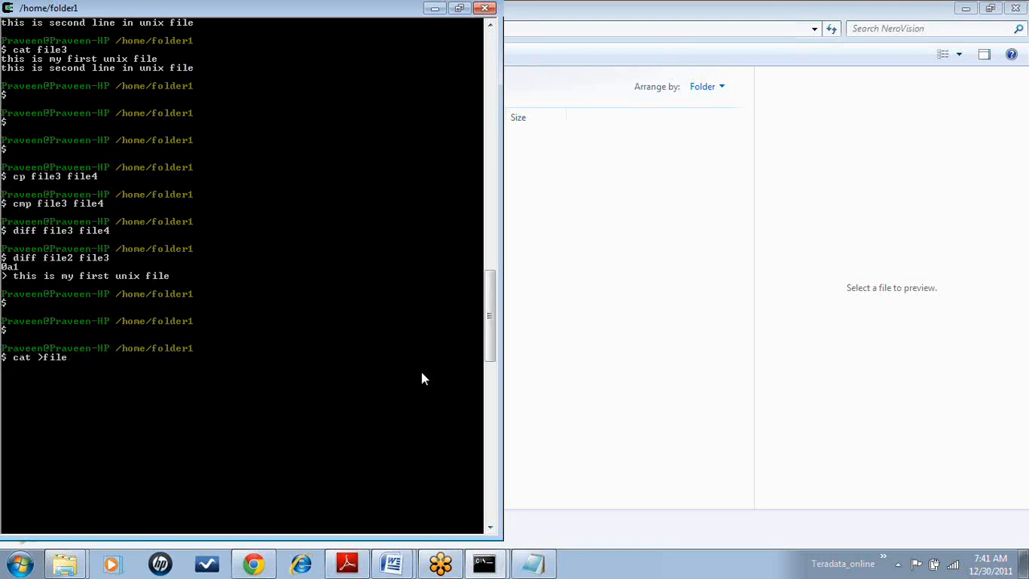
{"action": "type", "text": "5"}
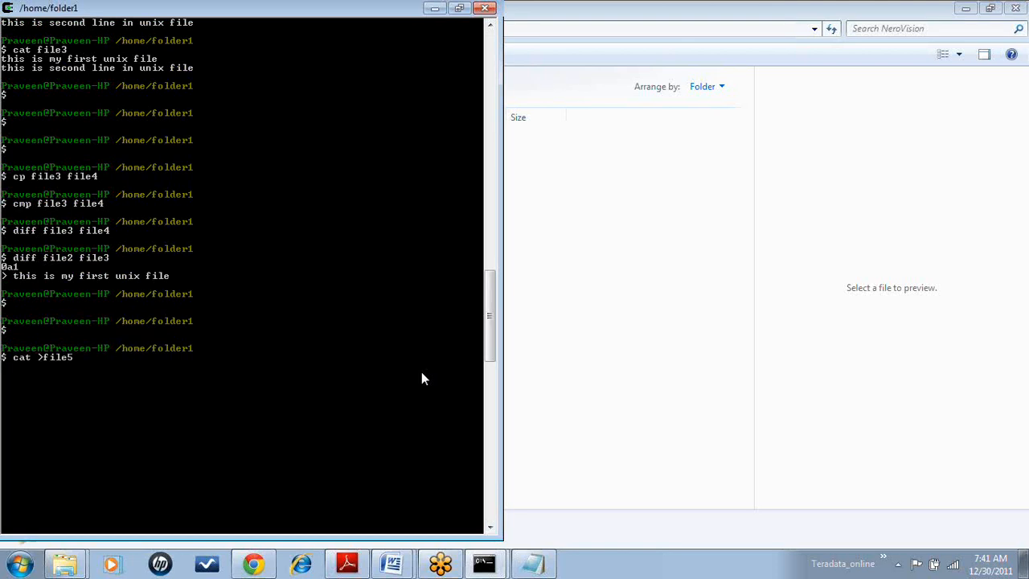
{"action": "type", "text": "one"}
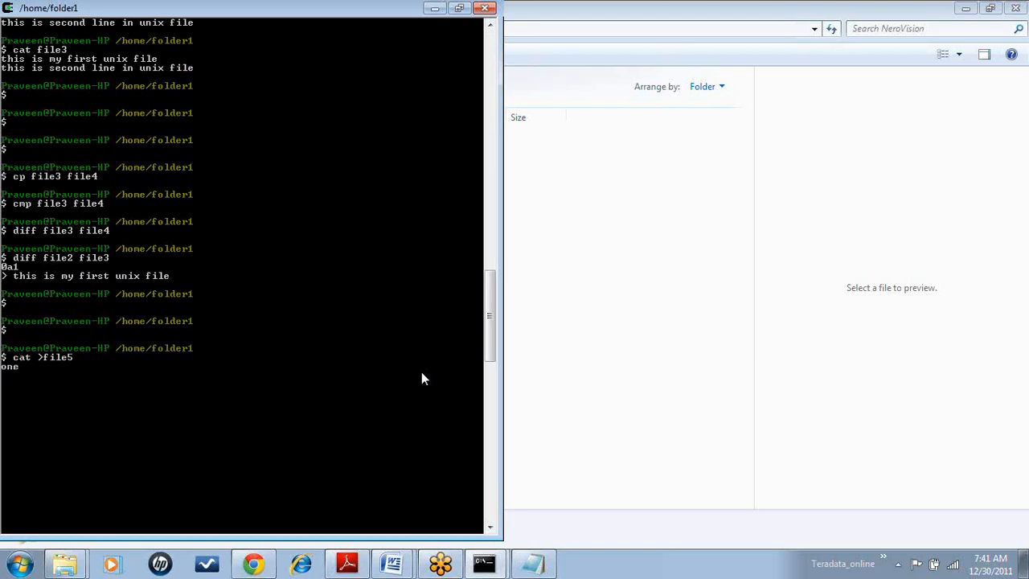
{"action": "type", "text": "two"}
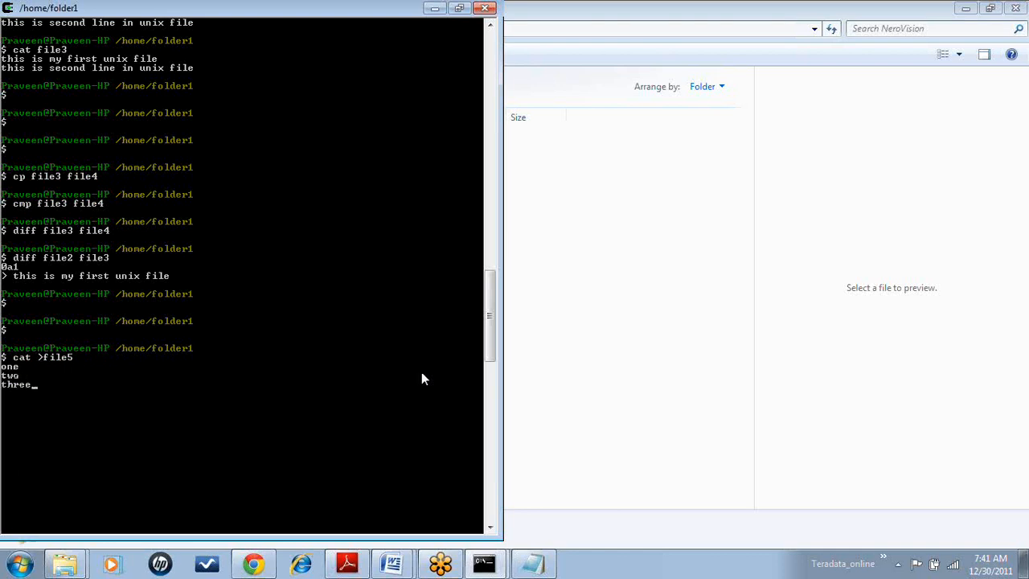
{"action": "key", "text": "enter"}
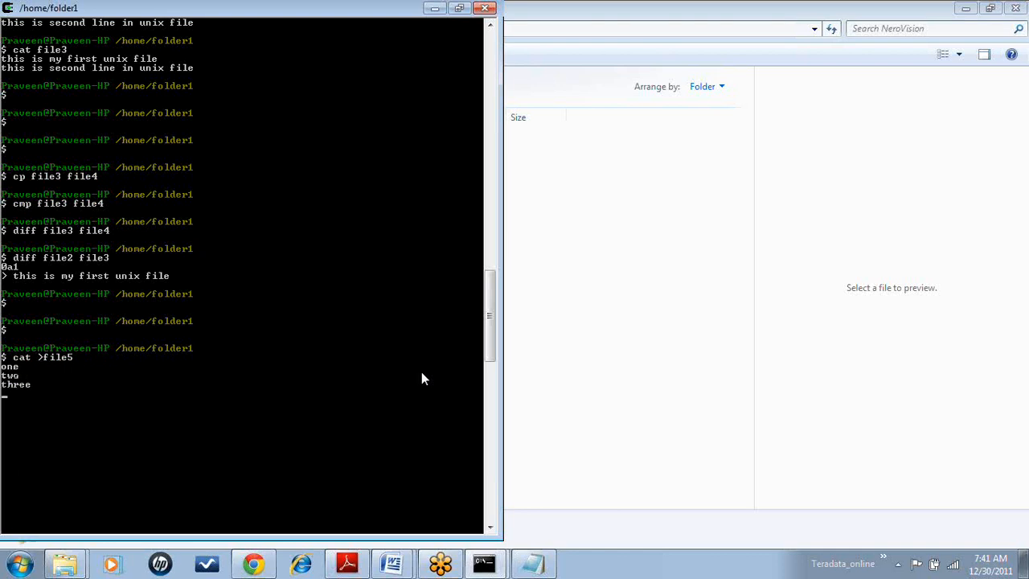
{"action": "type", "text": "four"}
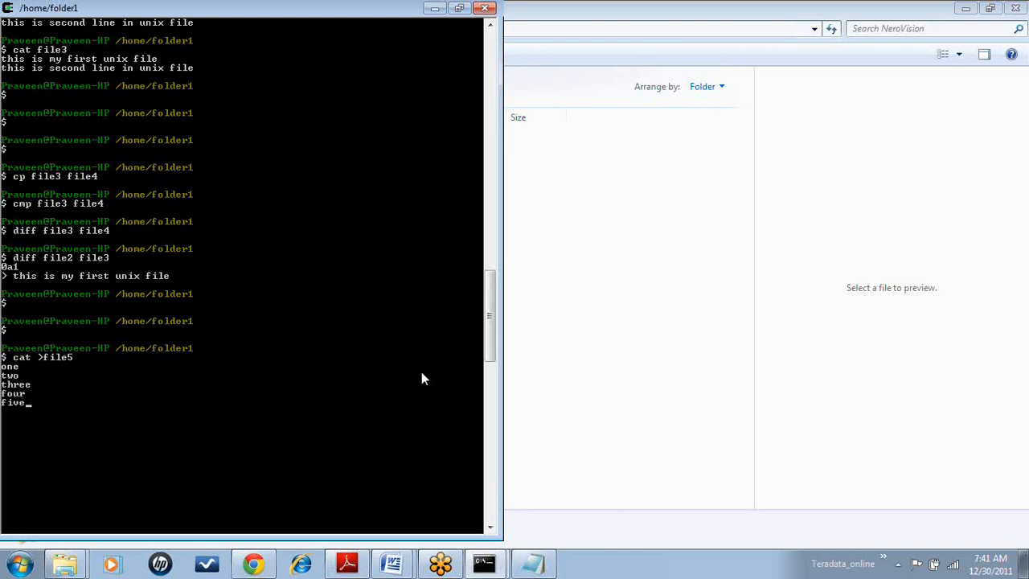
{"action": "type", "text": "six"}
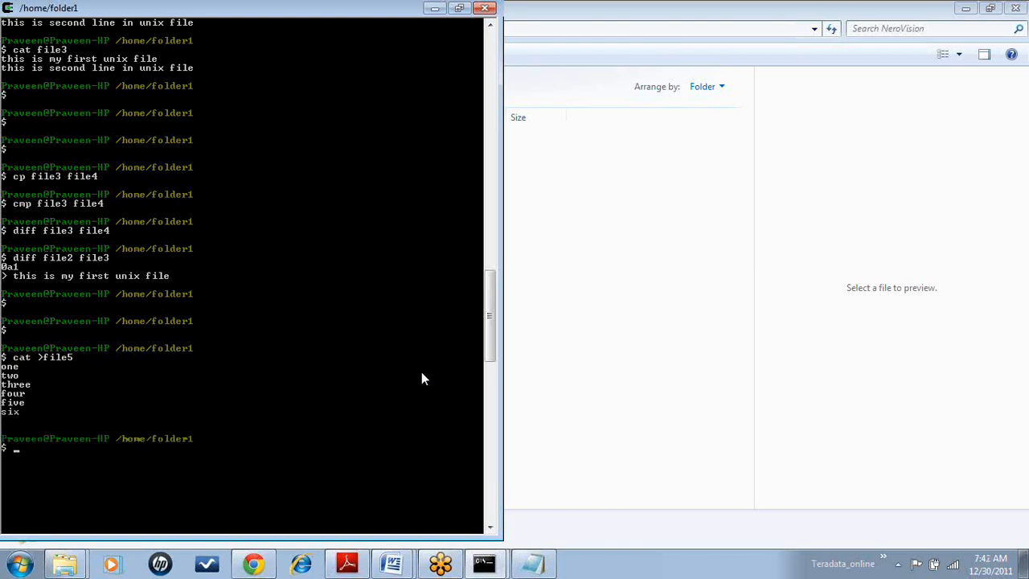
- Create file6 with cat > holding the lines two, four and six
{"action": "type", "text": "cat >file6"}
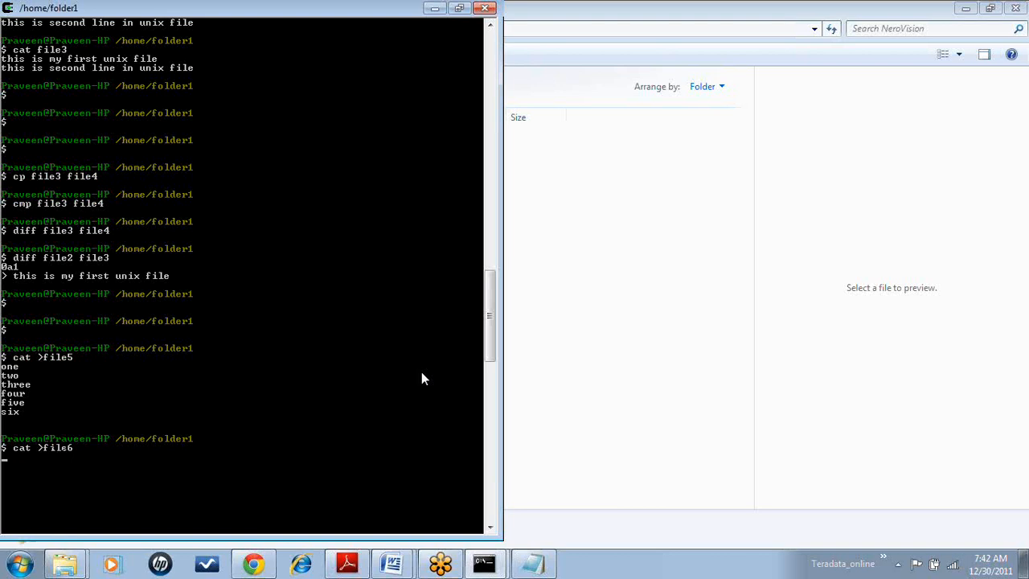
{"action": "type", "text": "two"}
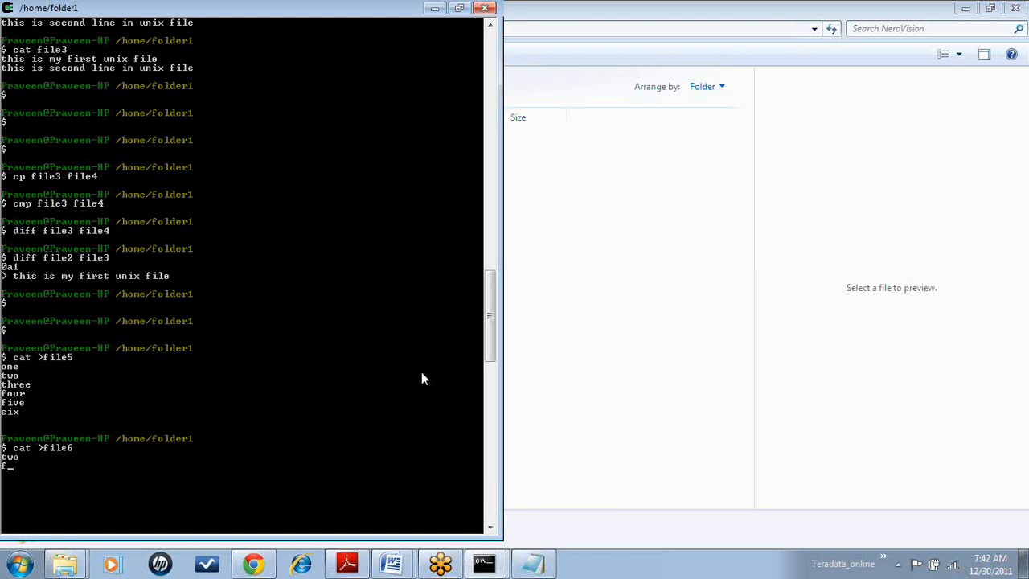
{"action": "type", "text": "four"}
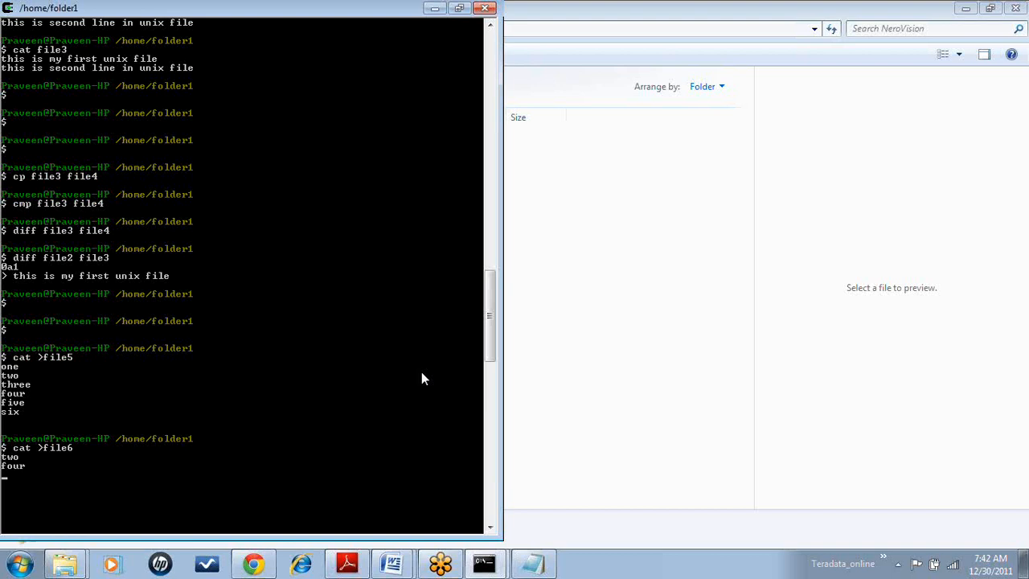
{"action": "type", "text": "six"}
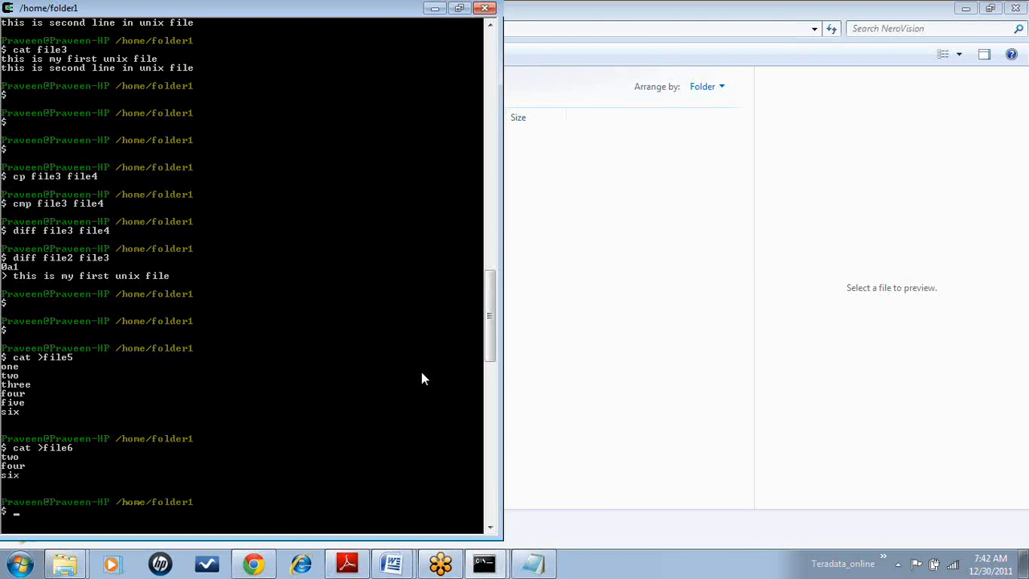
- Run diff file5 file6, listing one, three and five as absent from file6
{"action": "type", "text": "diff"}
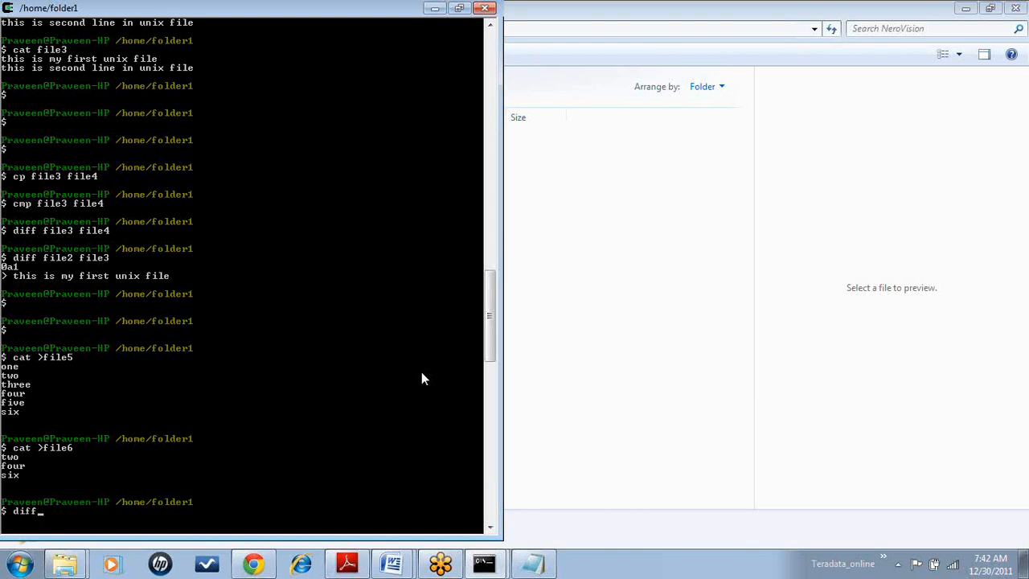
{"action": "type", "text": "file5 file6"}
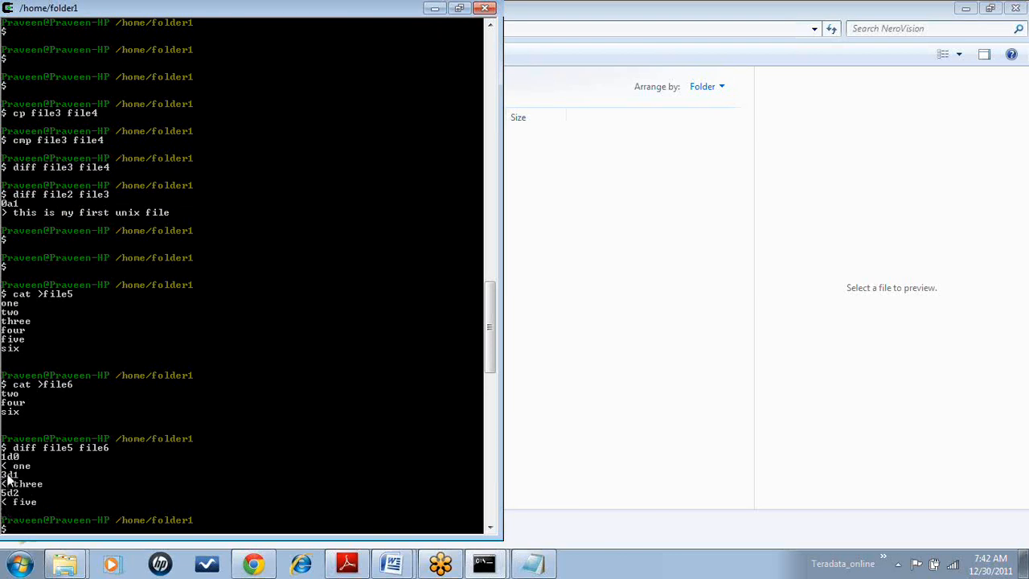
{"action": "mouse_move", "coordinate": [18, 475]}
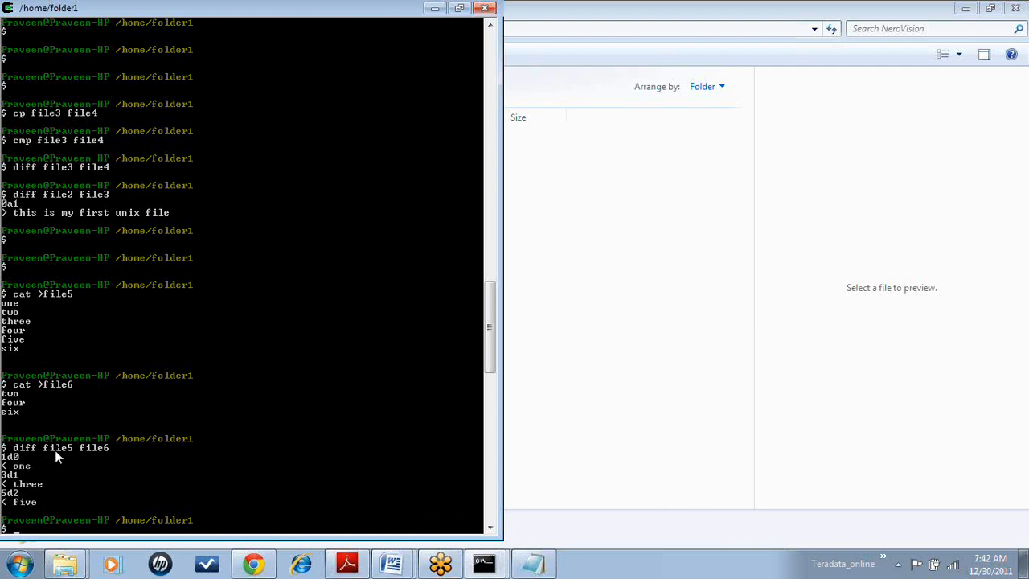
{"action": "type", "text": "cat"}
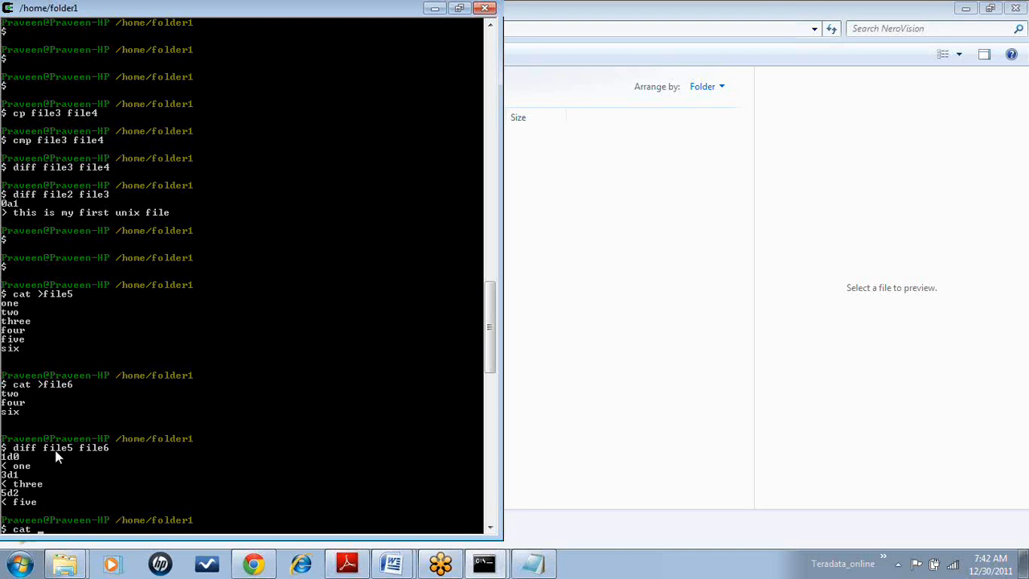
- Append eight and ten to file6 with cat >>, then print file5 and file6
{"action": "type", "text": ">>"}
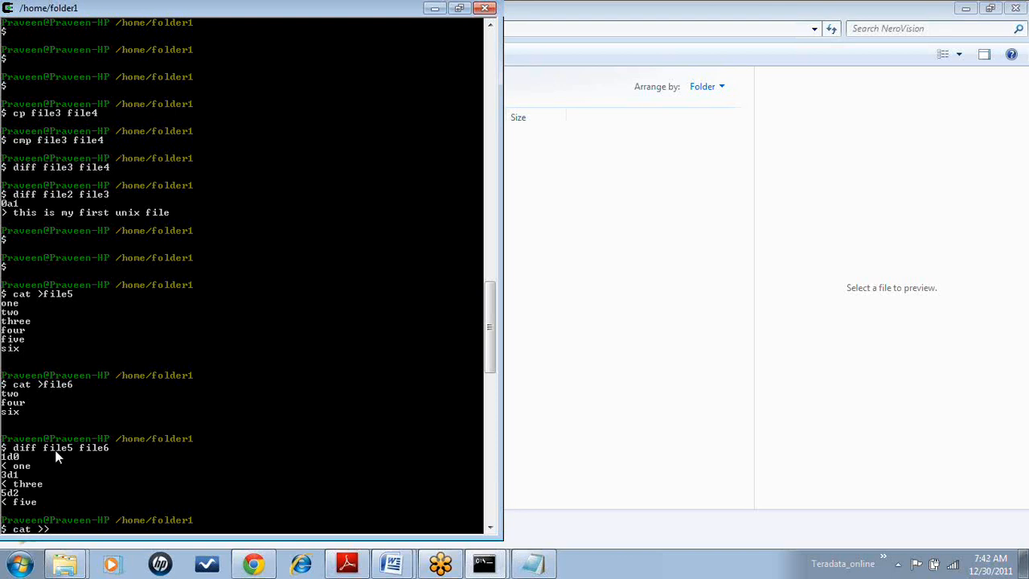
{"action": "type", "text": "f"}
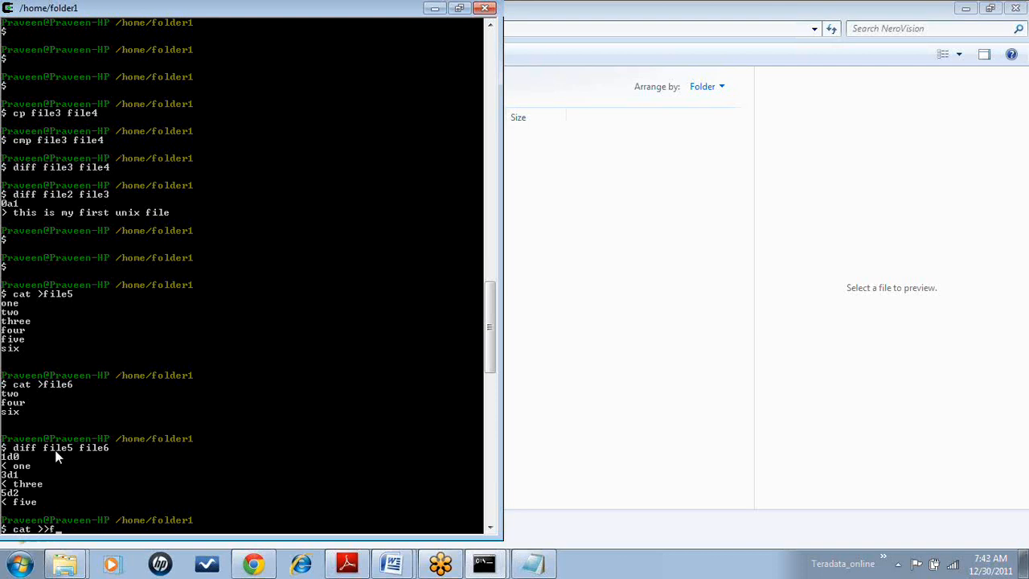
{"action": "type", "text": "ile6"}
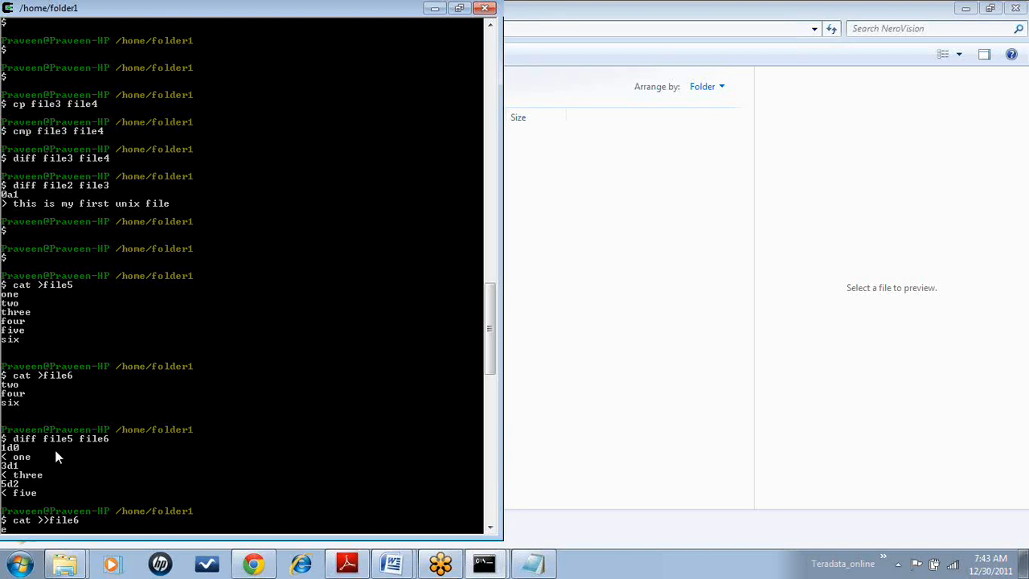
{"action": "type", "text": "eight"}
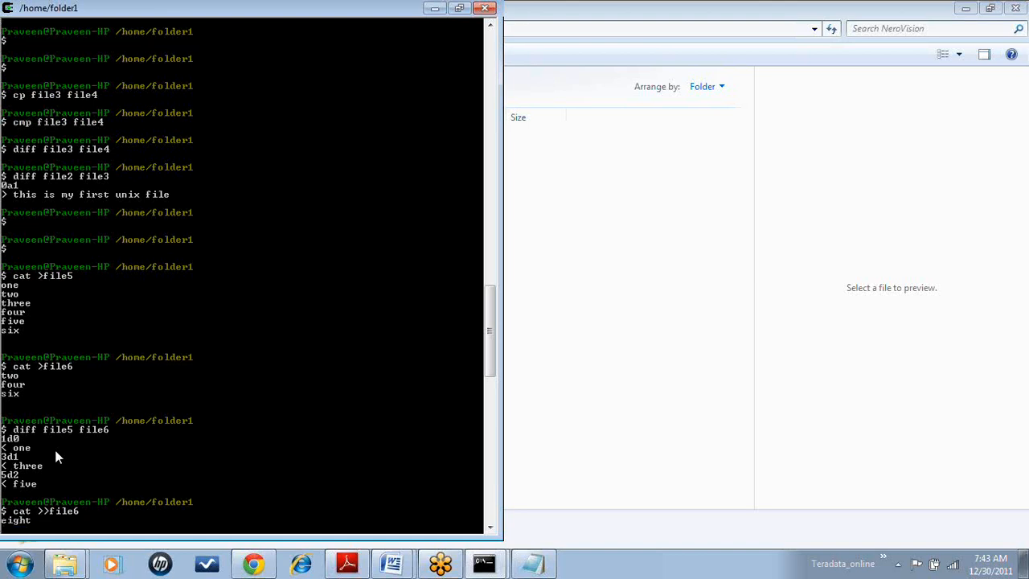
{"action": "type", "text": "ten"}
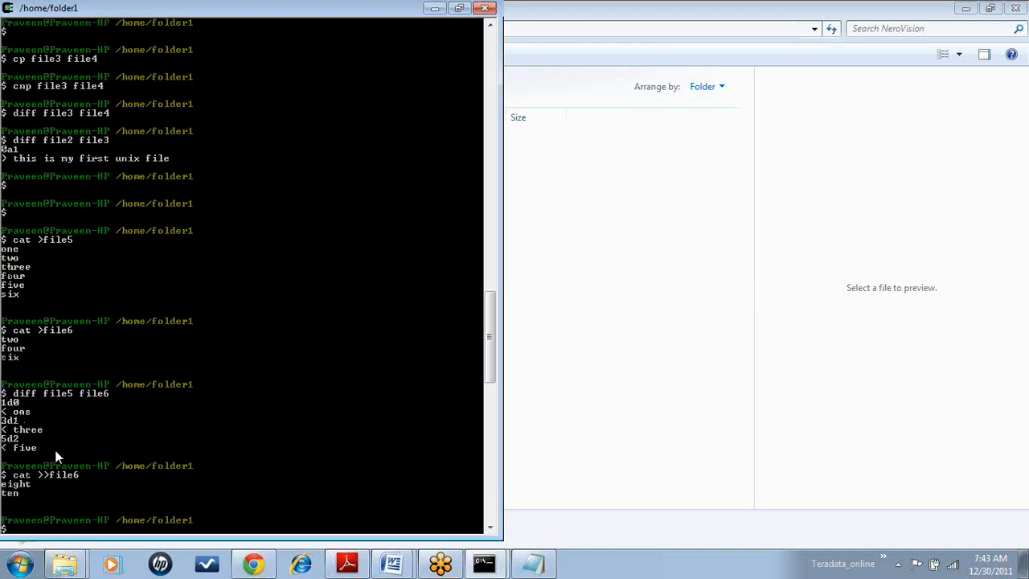
{"action": "type", "text": "cat file5"}
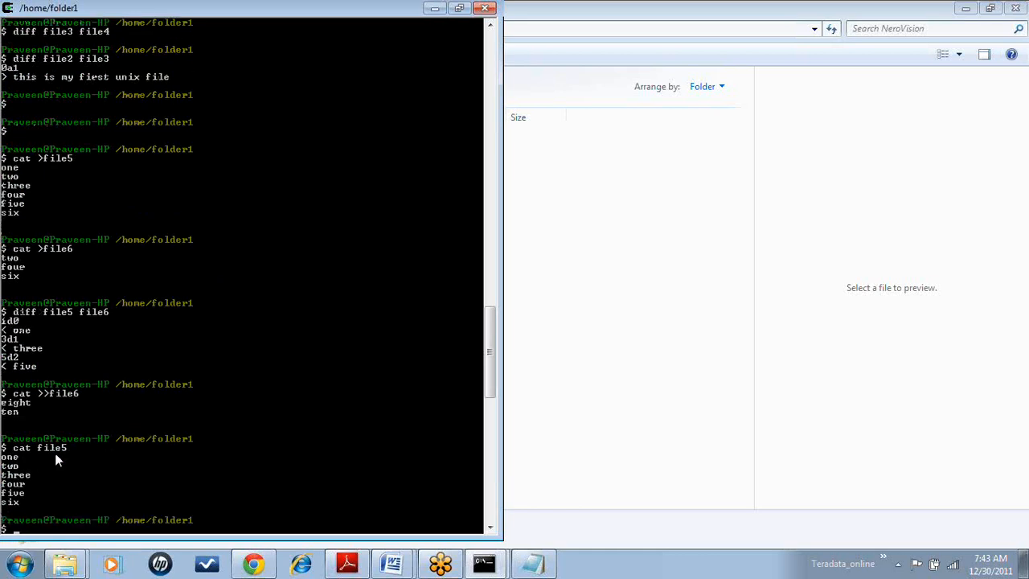
{"action": "type", "text": "cat file6"}
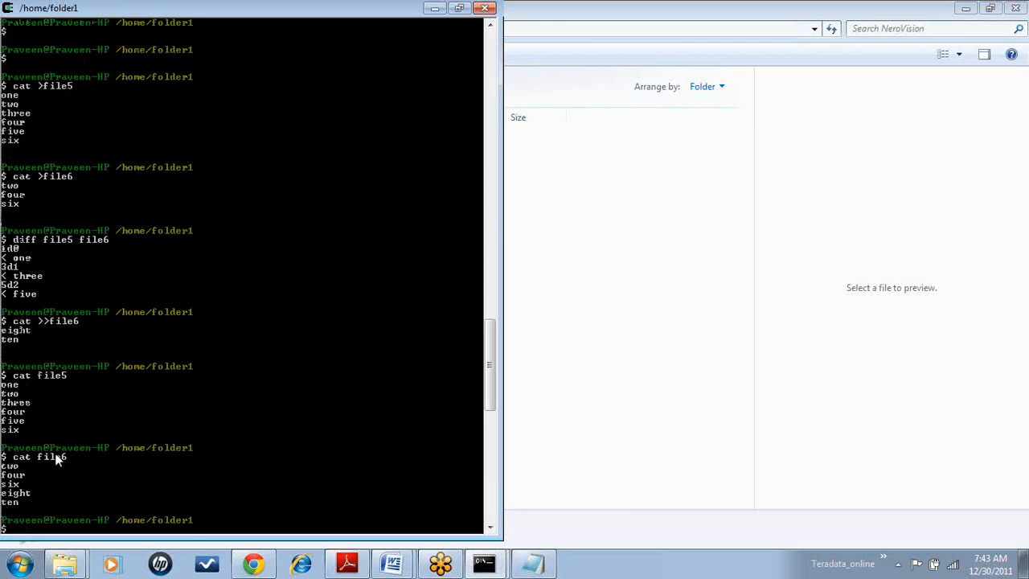
- Run diff file5 file6 again, now showing eight and ten as added lines
{"action": "type", "text": "d"}
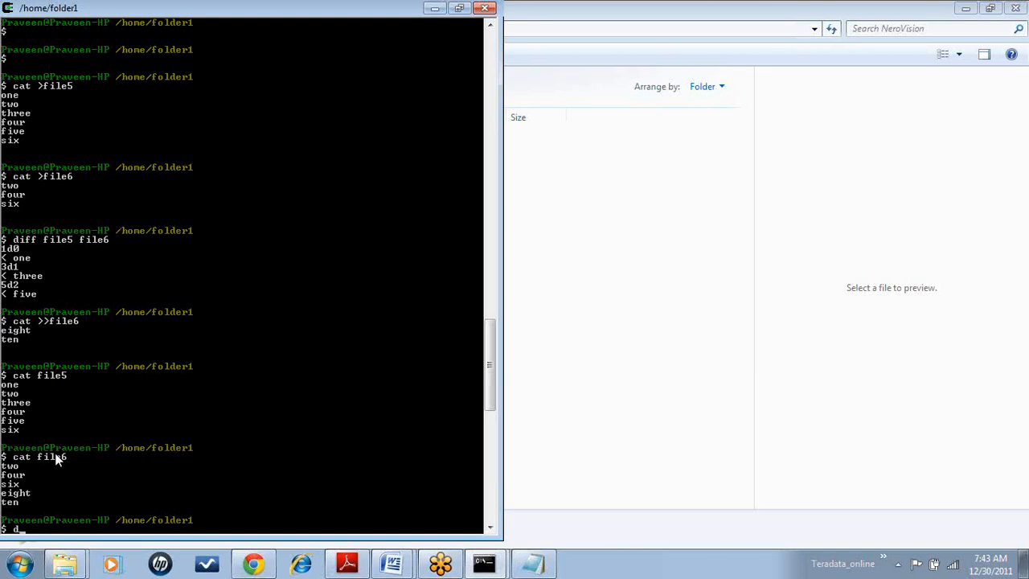
{"action": "type", "text": "iff file5 file6"}
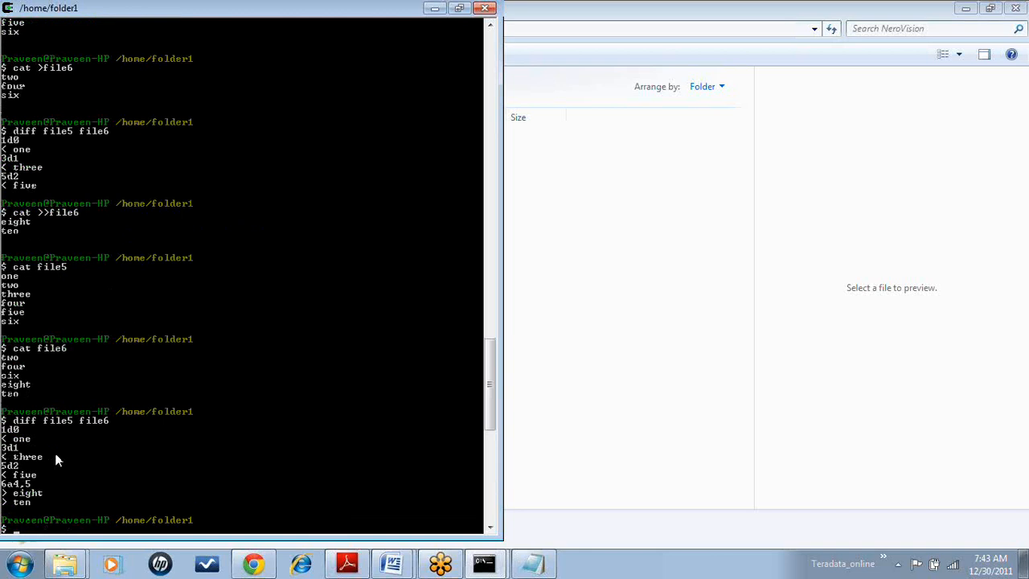
{"action": "mouse_move", "coordinate": [27, 448]}
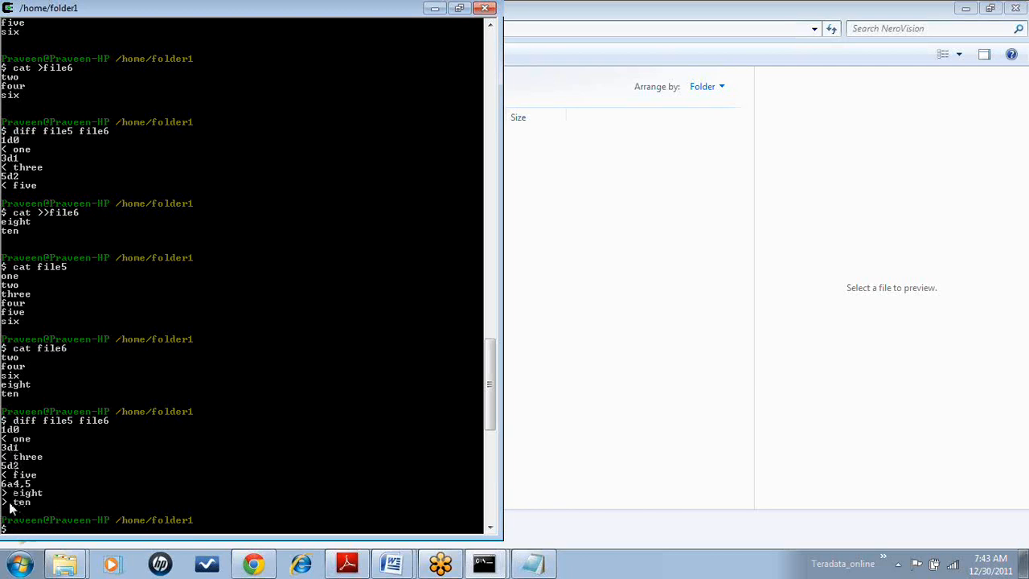
{"action": "mouse_move", "coordinate": [31, 503]}
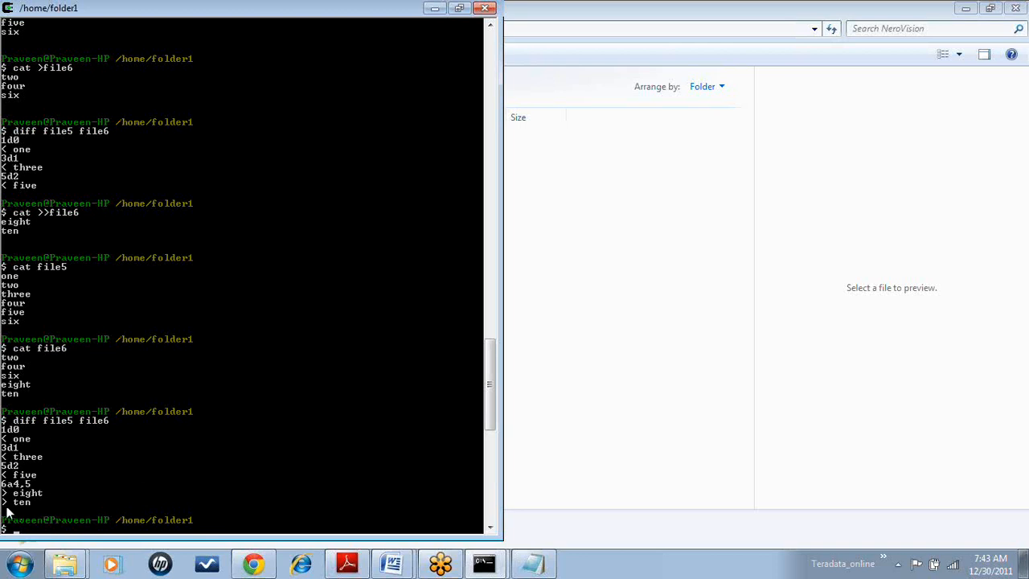
{"action": "mouse_move", "coordinate": [8, 504]}
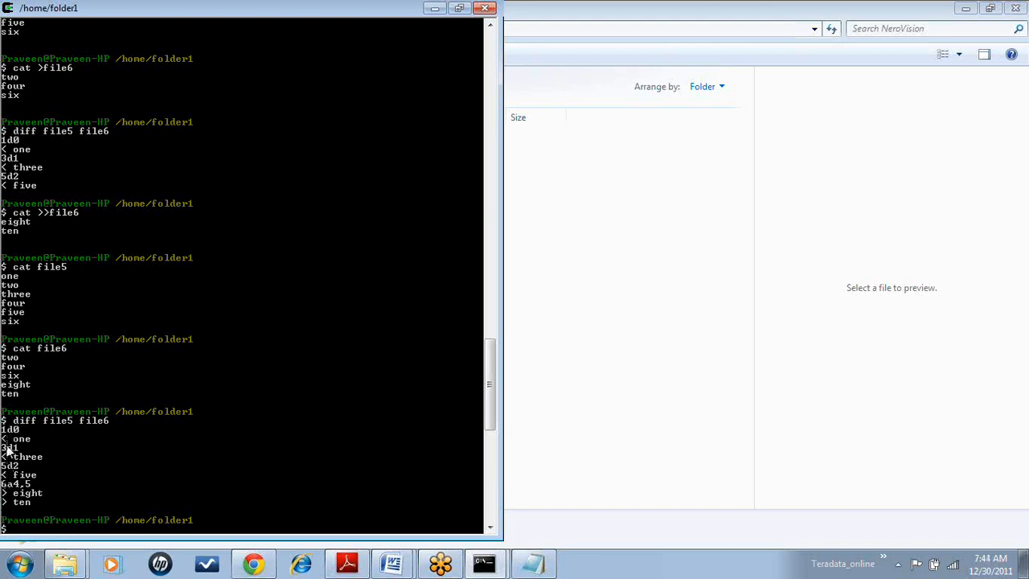
{"action": "mouse_move", "coordinate": [34, 432]}
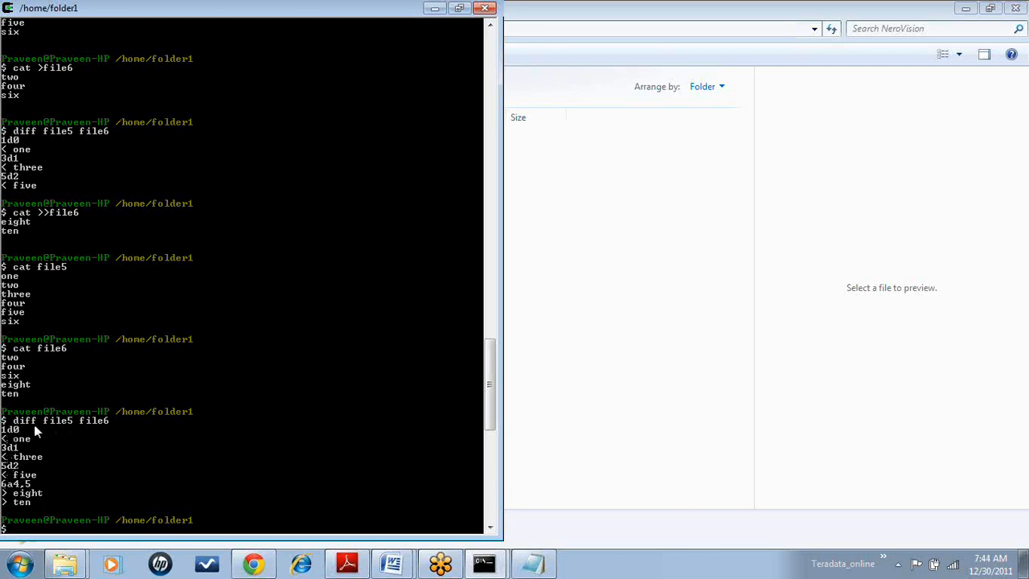
{"action": "mouse_move", "coordinate": [30, 458]}
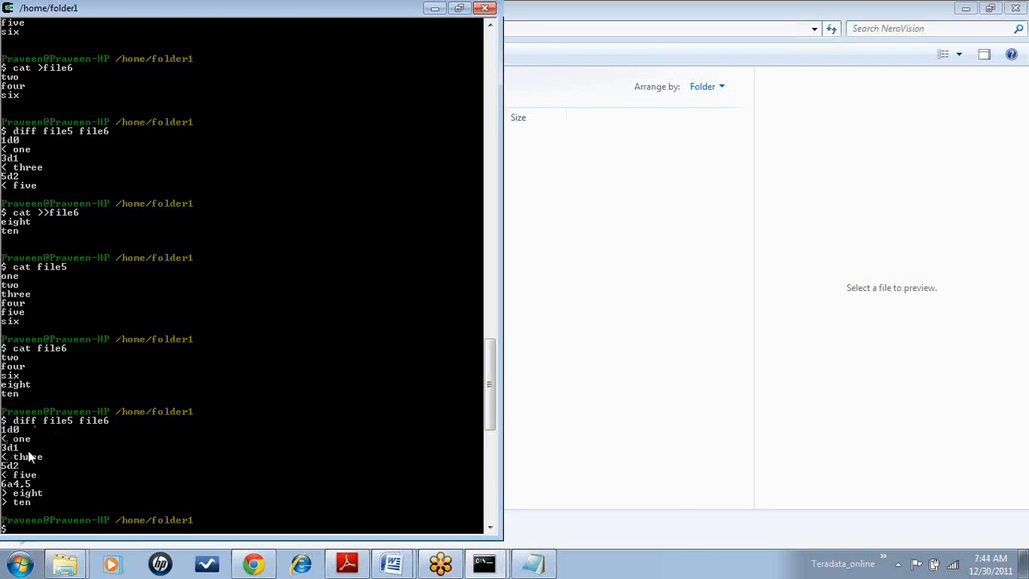
{"action": "mouse_move", "coordinate": [37, 449]}
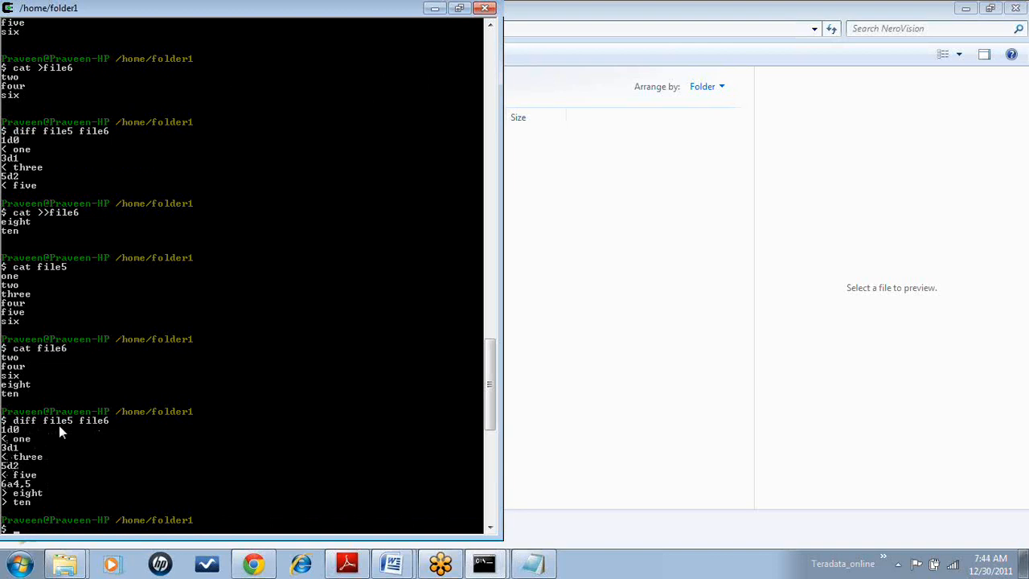
{"action": "mouse_move", "coordinate": [79, 432]}
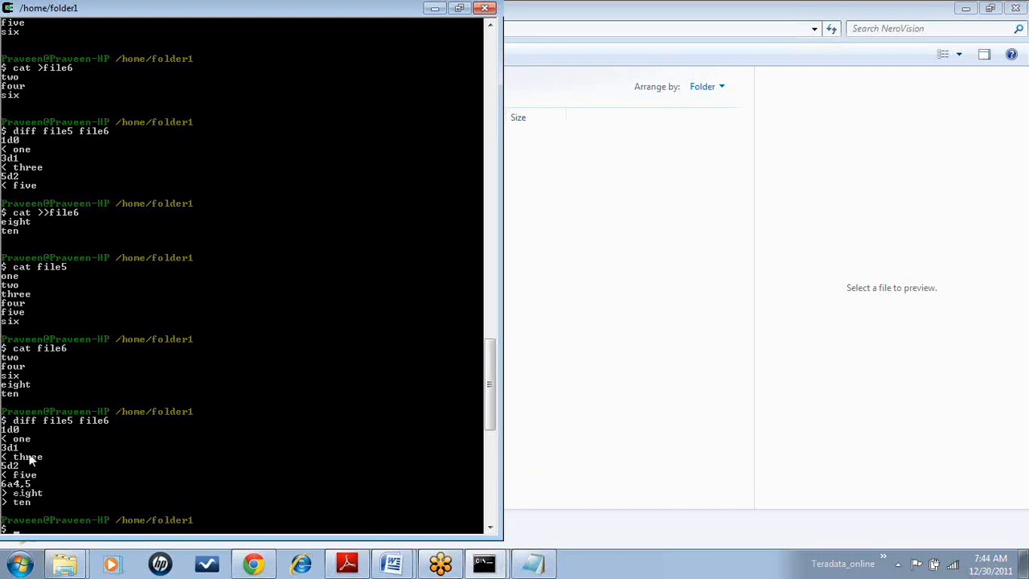
{"action": "mouse_move", "coordinate": [31, 512]}
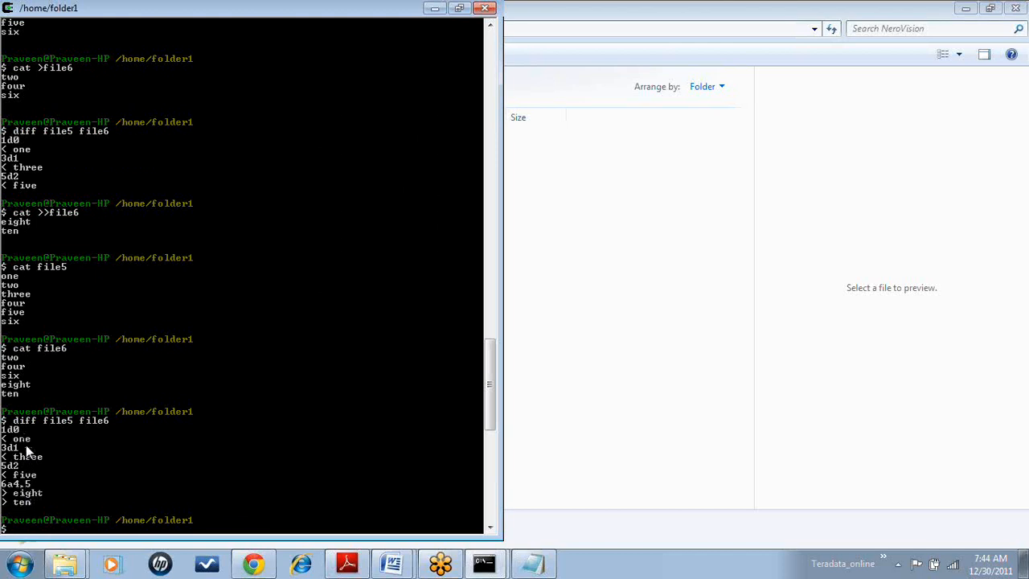
{"action": "mouse_move", "coordinate": [36, 521]}
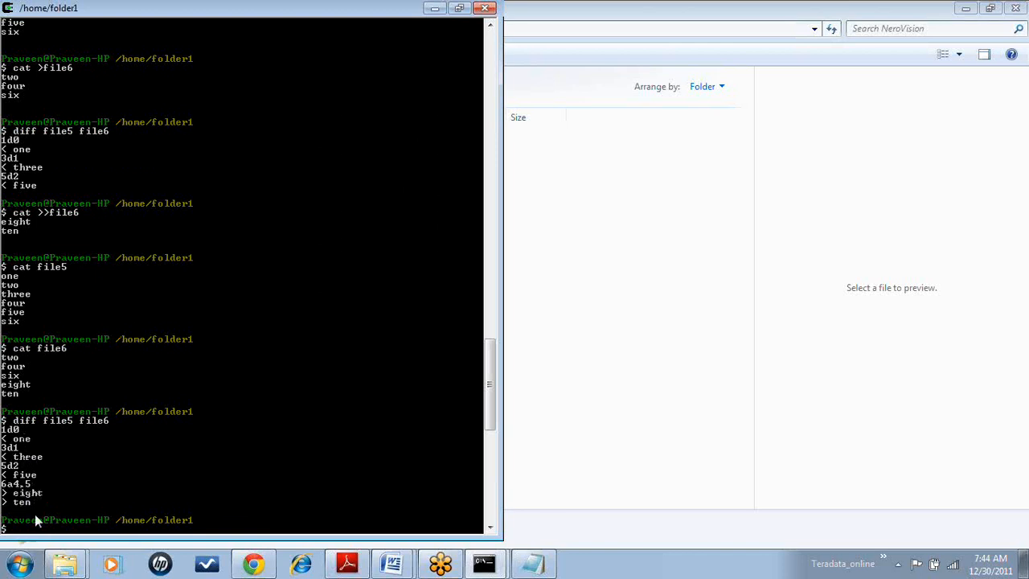
{"action": "mouse_move", "coordinate": [63, 460]}
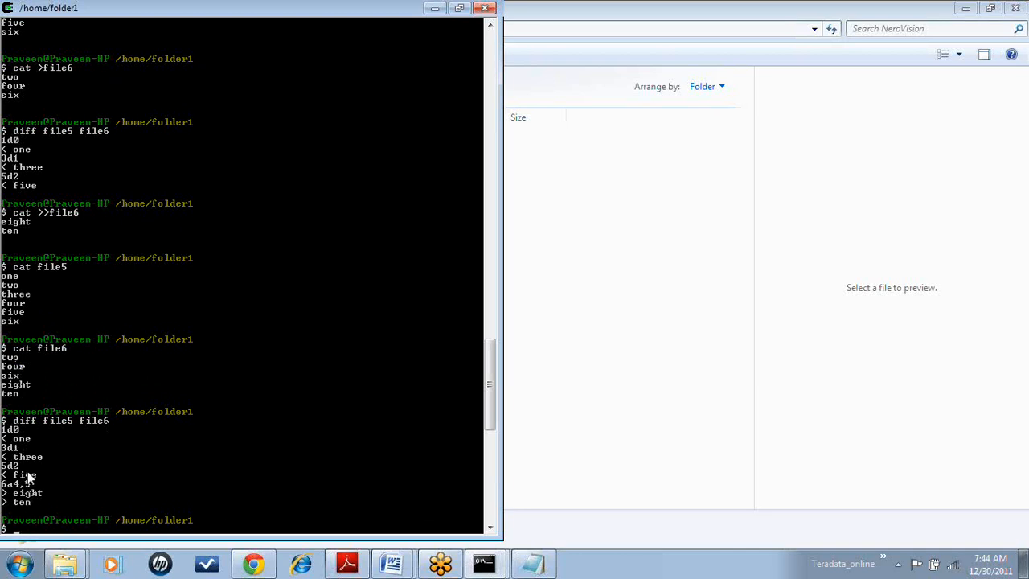
{"action": "mouse_move", "coordinate": [31, 401]}
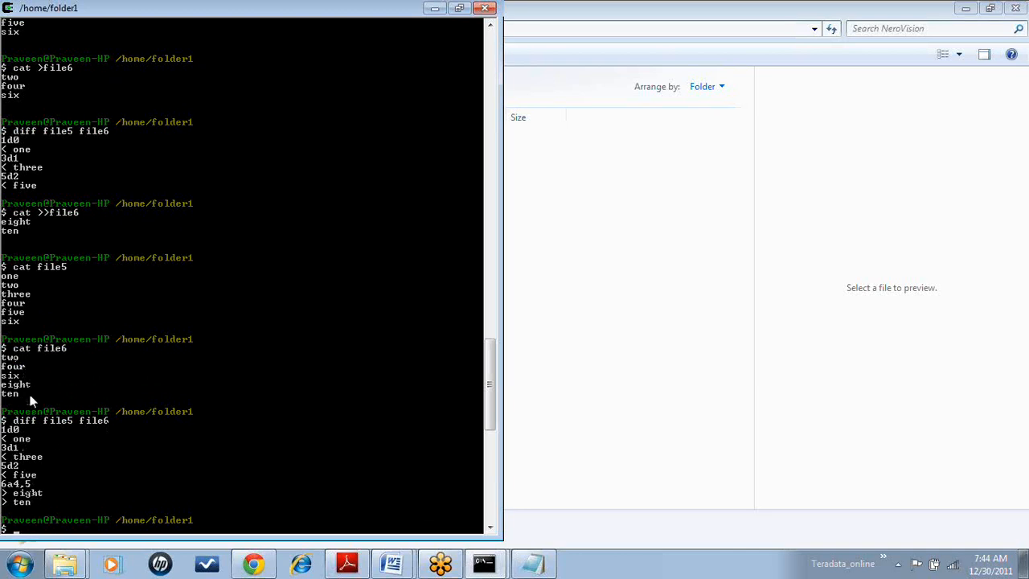
{"action": "mouse_move", "coordinate": [26, 440]}
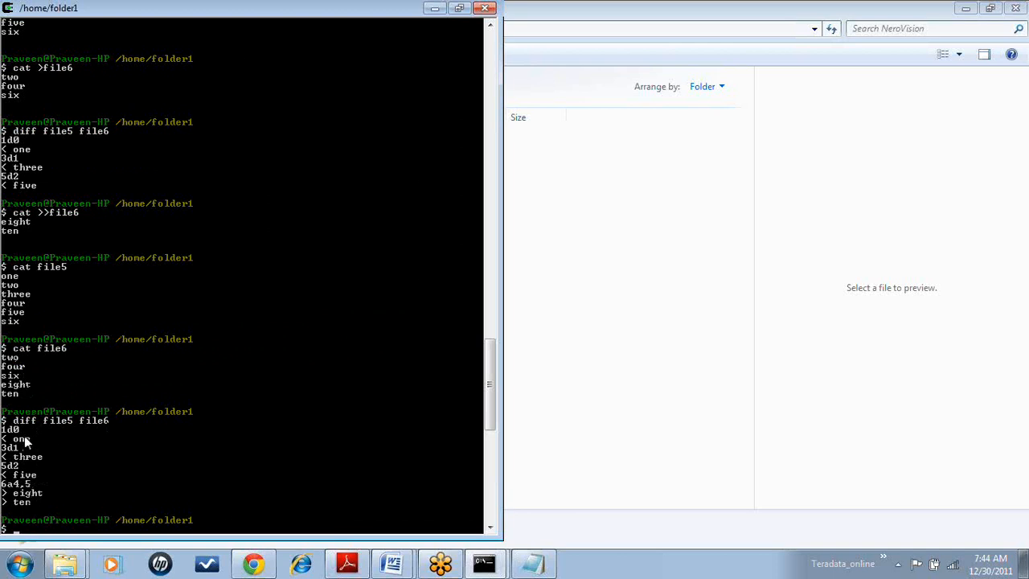
{"action": "mouse_move", "coordinate": [53, 490]}
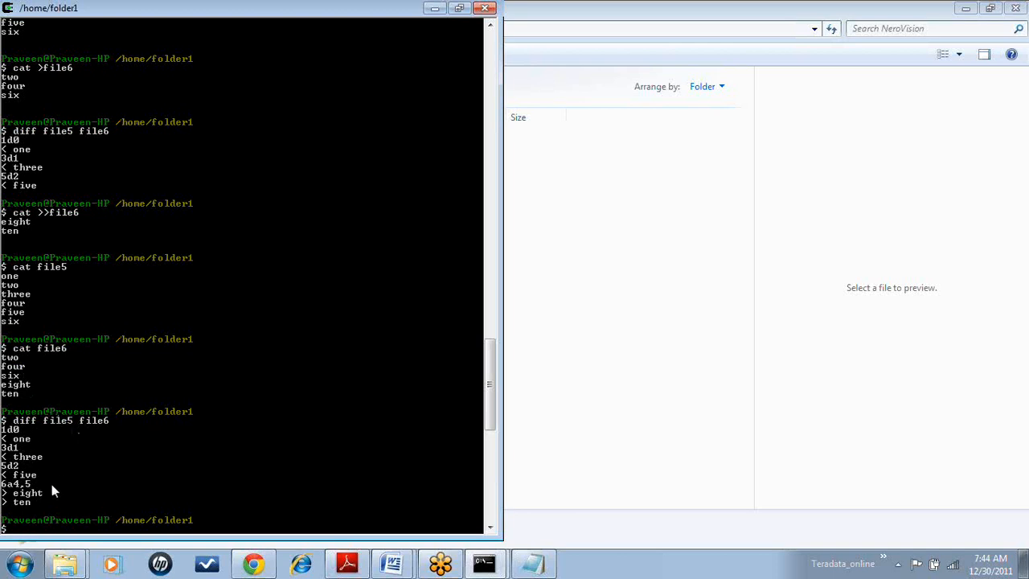
{"action": "mouse_move", "coordinate": [24, 497]}
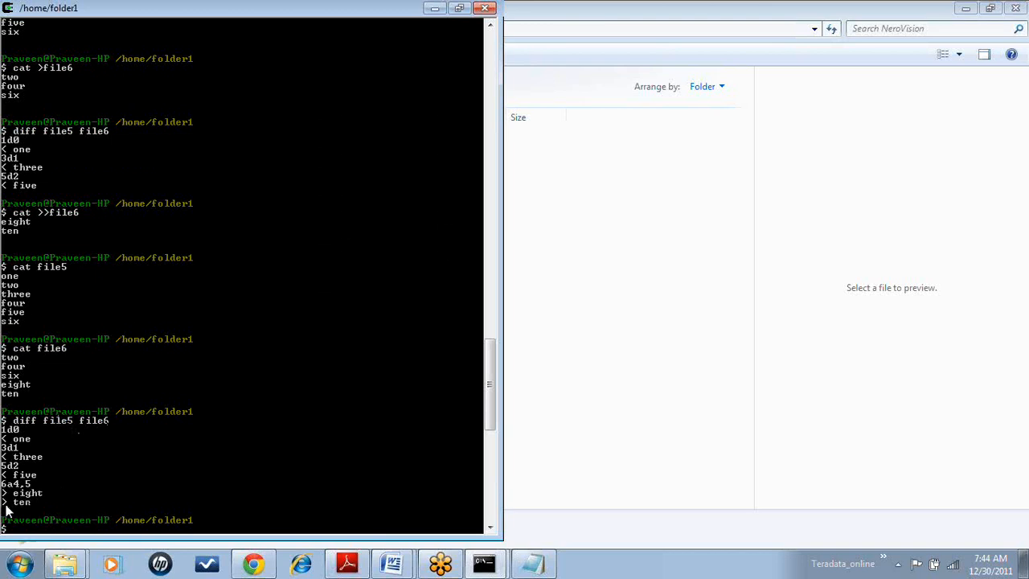
{"action": "mouse_move", "coordinate": [28, 448]}
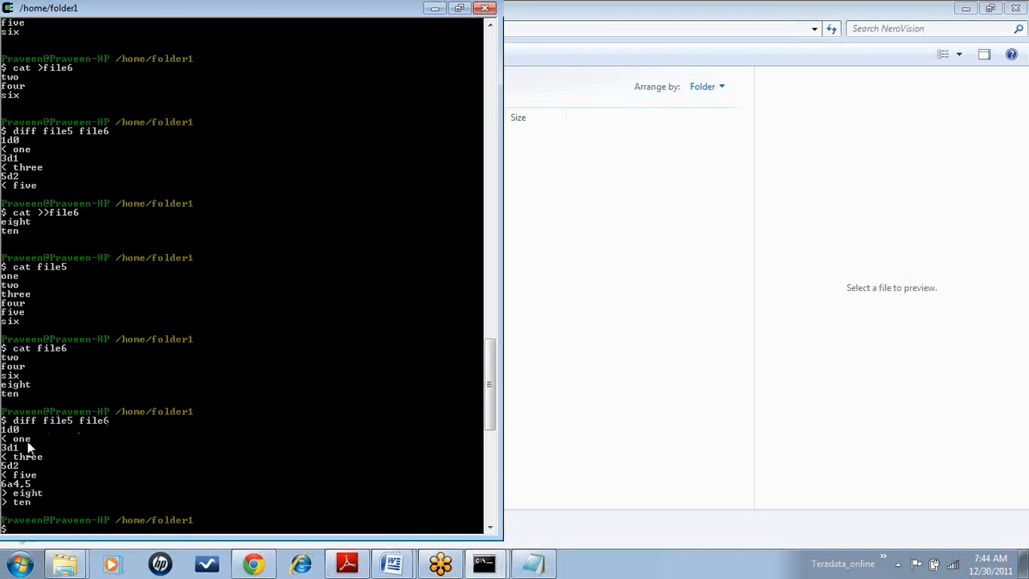
{"action": "mouse_move", "coordinate": [17, 448]}
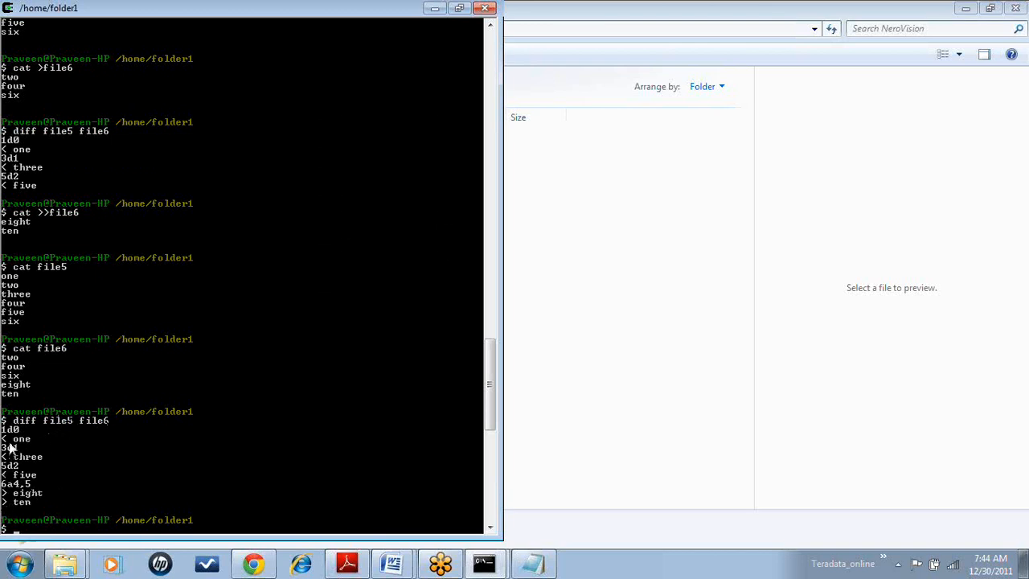
{"action": "mouse_move", "coordinate": [76, 484]}
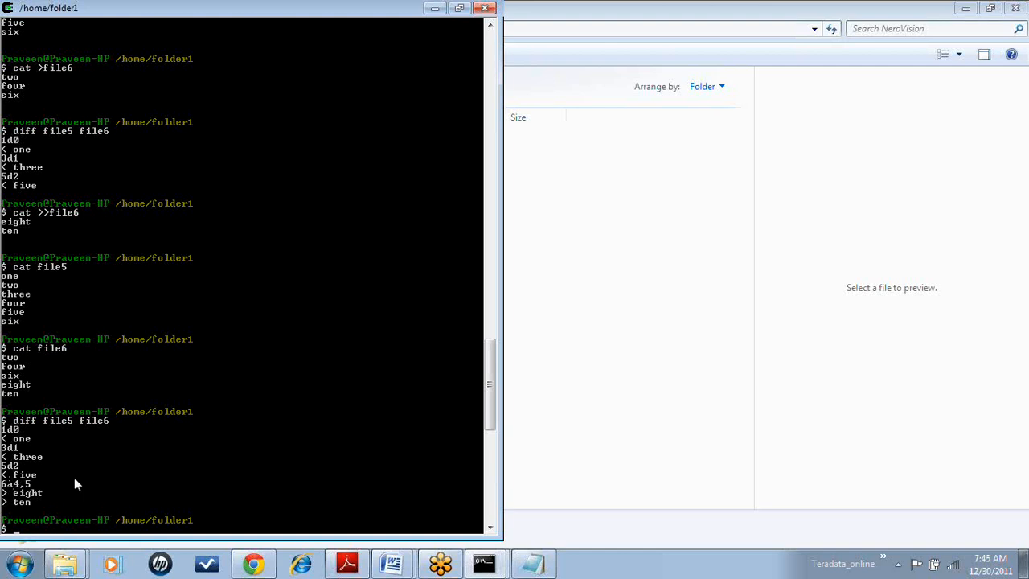
{"action": "mouse_move", "coordinate": [349, 498]}
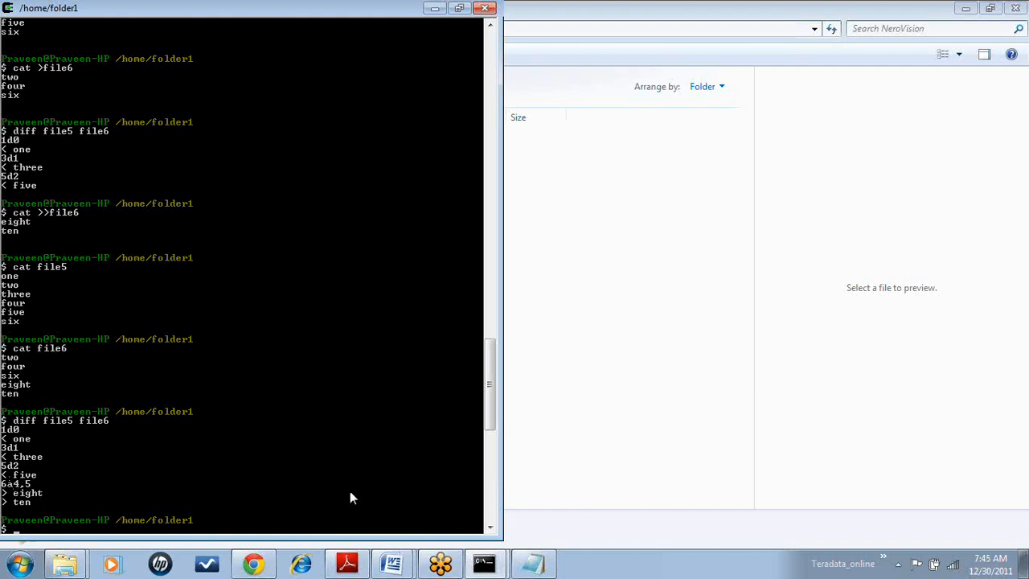
{"action": "mouse_move", "coordinate": [393, 562]}
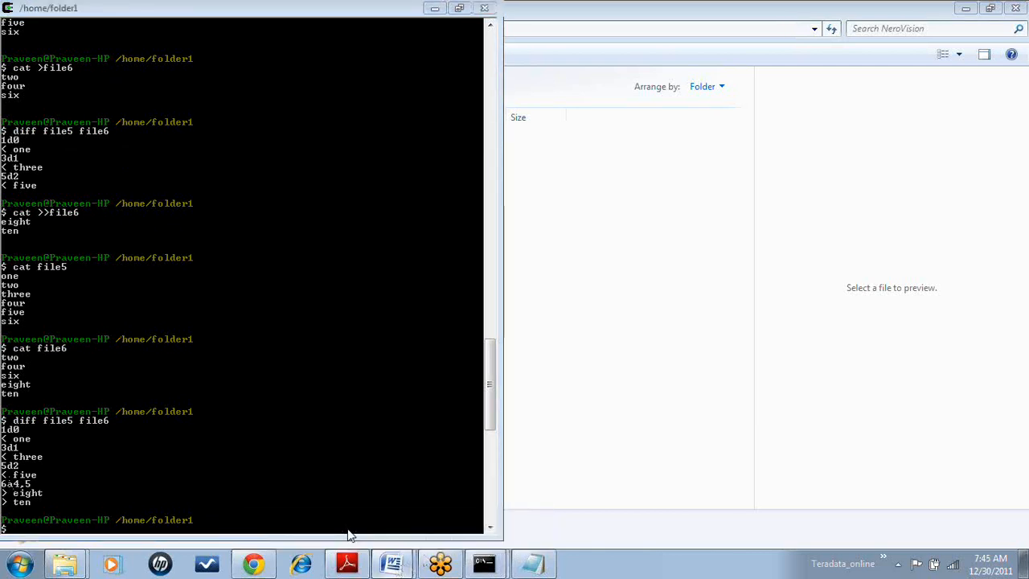
- Bring the Basic Unix Commands Word document forward and review the ls and cat entries
{"action": "left_click", "coordinate": [391, 563]}
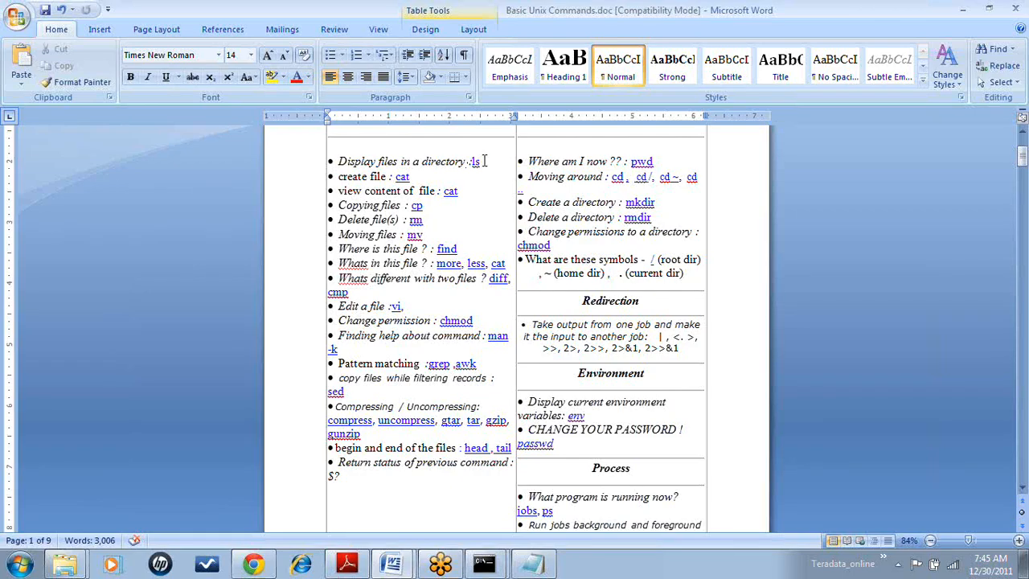
{"action": "double_click", "coordinate": [443, 161]}
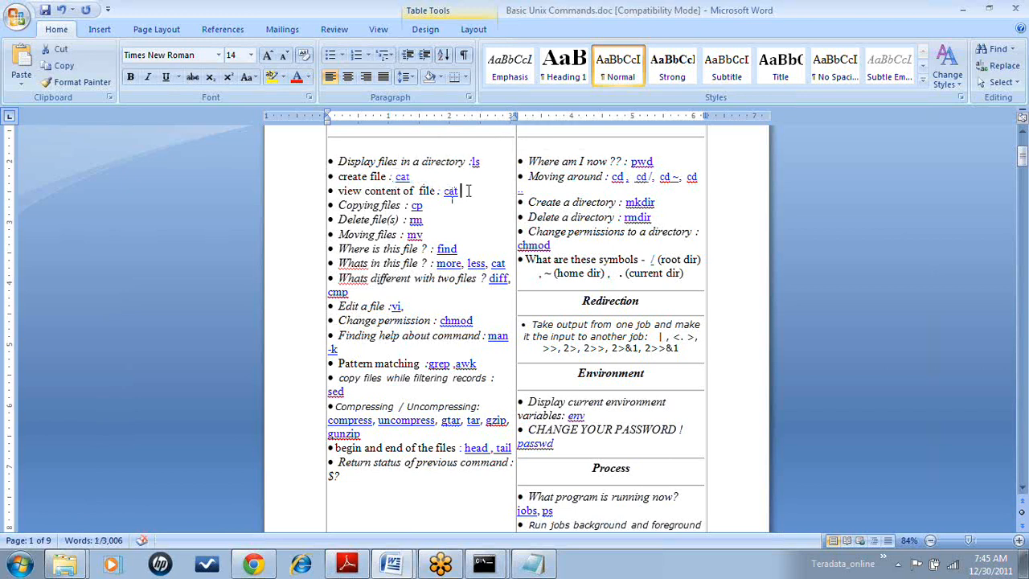
{"action": "double_click", "coordinate": [451, 191]}
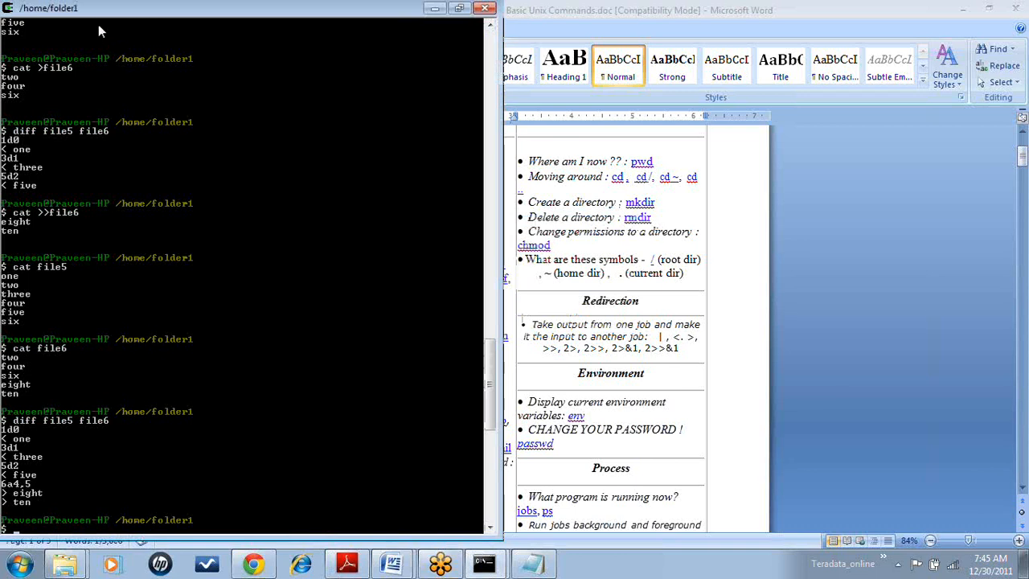
{"action": "mouse_move", "coordinate": [177, 134]}
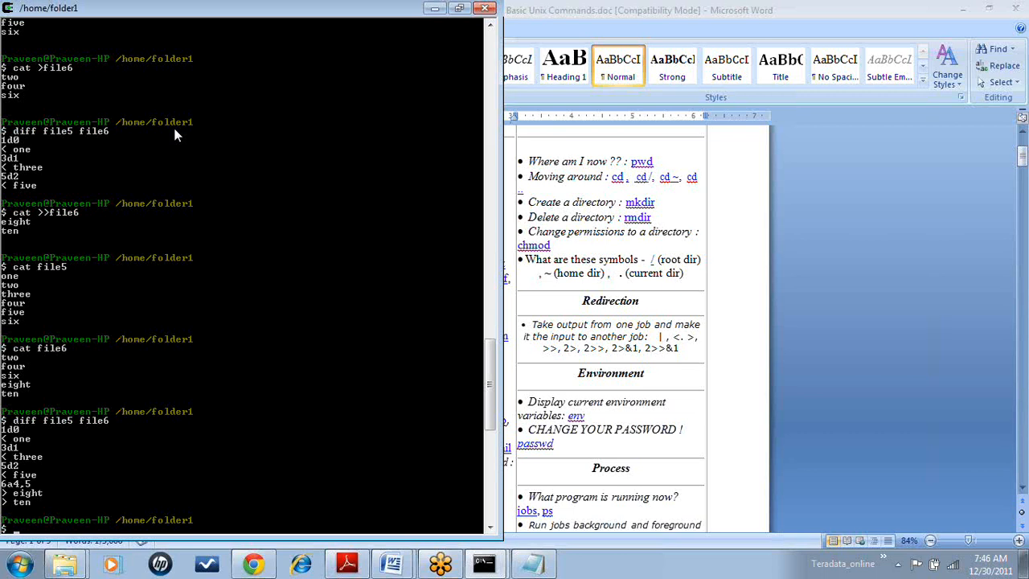
{"action": "mouse_move", "coordinate": [154, 258]}
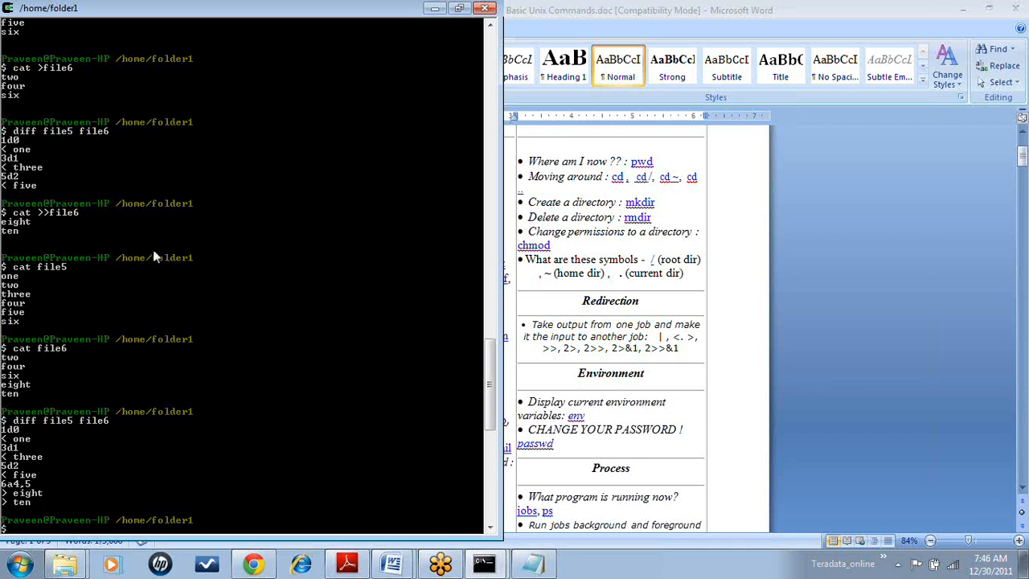
{"action": "mouse_move", "coordinate": [259, 187]}
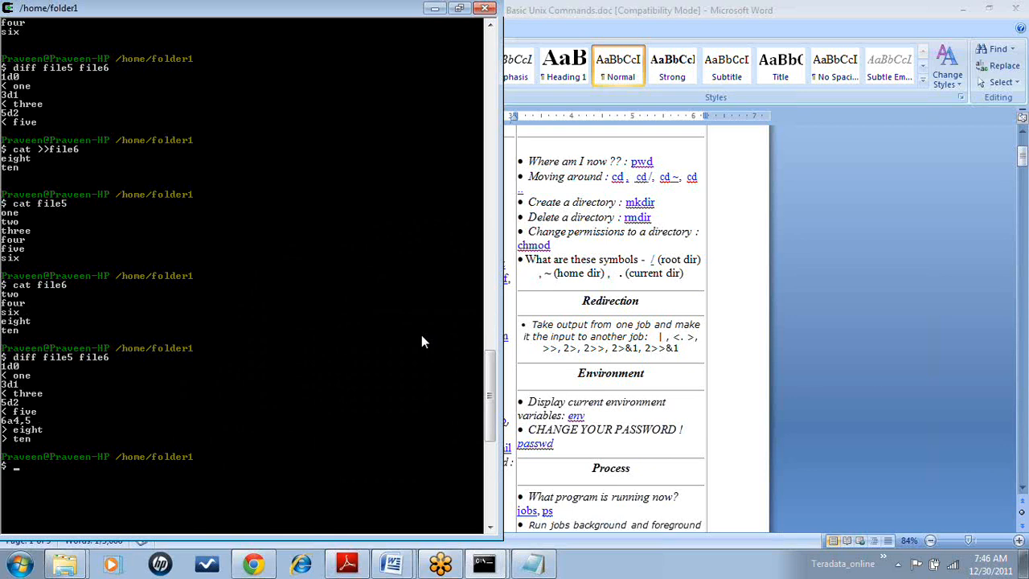
- List folder1 showing file2 through file6, then cd .. to /home and list its three folders
{"action": "type", "text": "ls"}
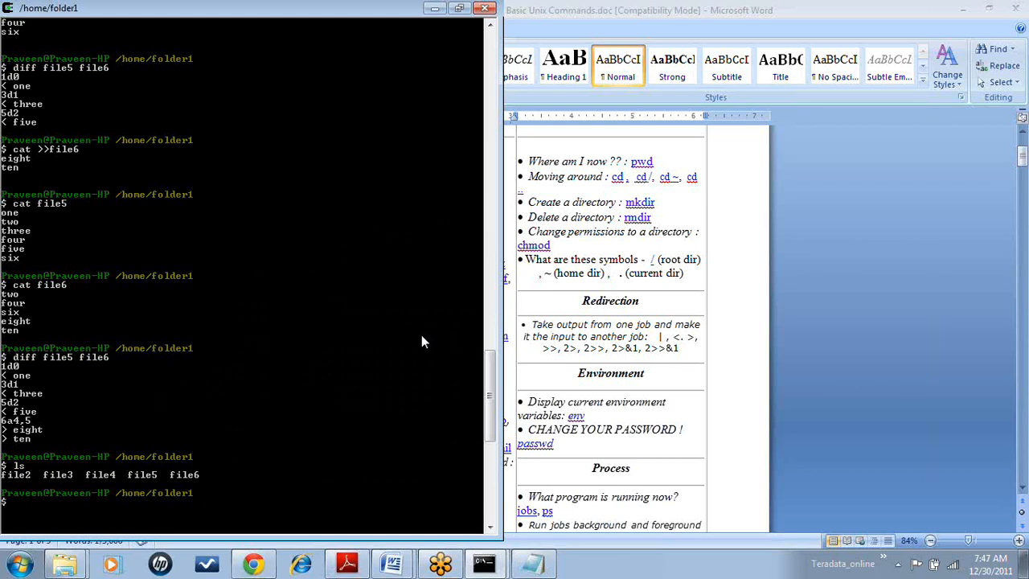
{"action": "type", "text": "cd .."}
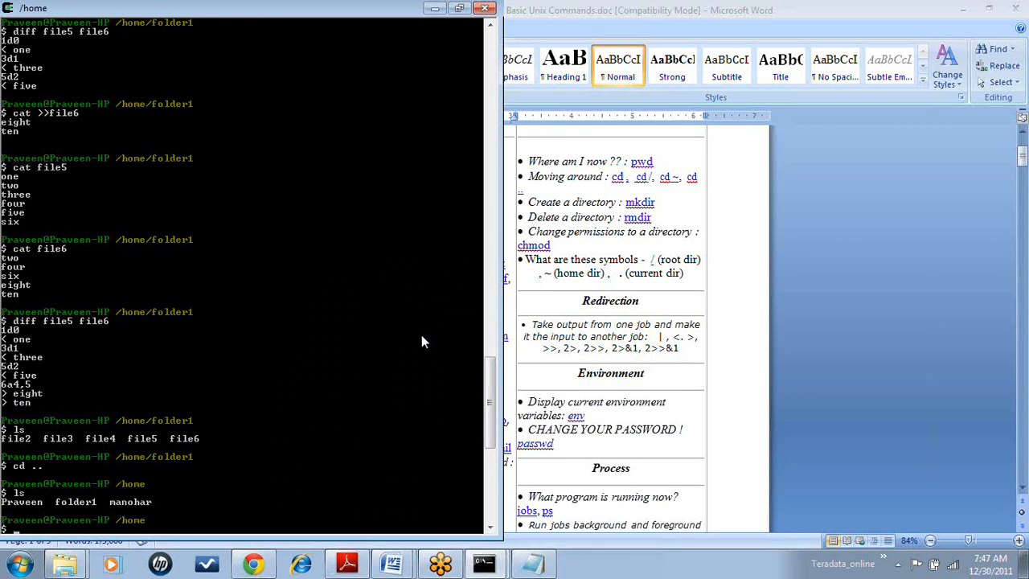
- Search with find for file4, then run find . file4 from /home to list every file
{"action": "type", "text": "find"}
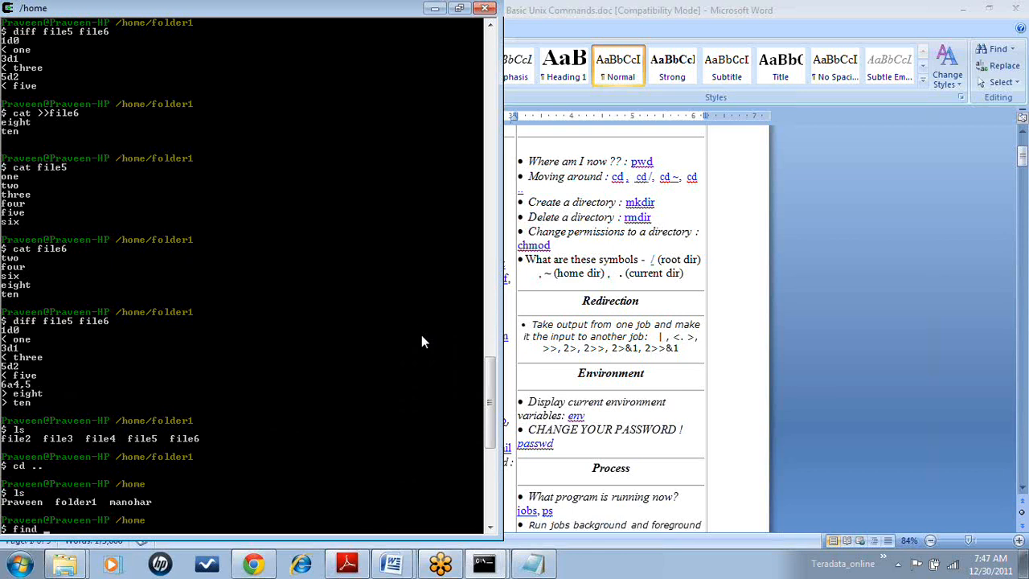
{"action": "type", "text": "file4"}
{"action": "type", "text": "ls"}
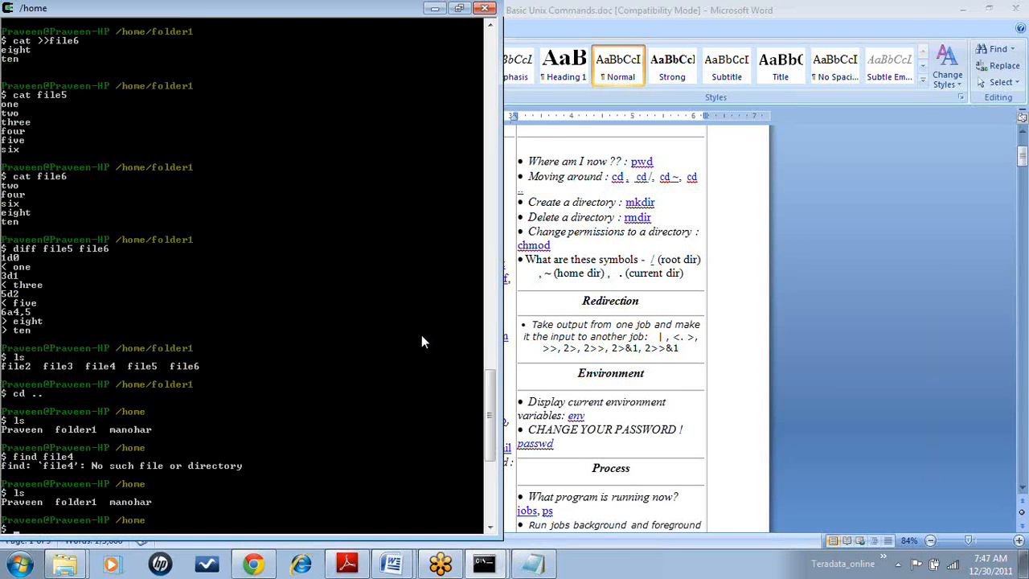
{"action": "type", "text": "find . file4"}
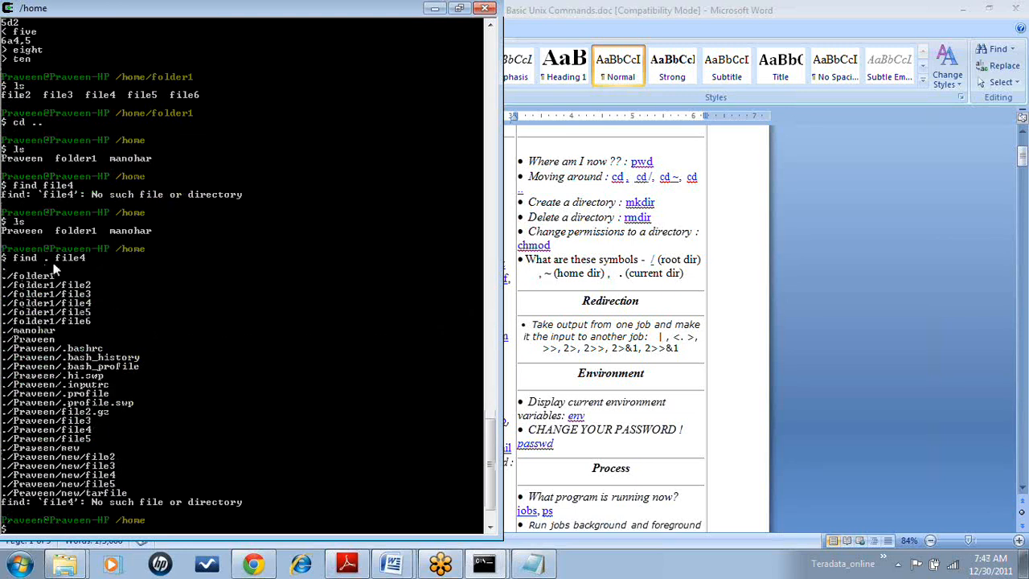
{"action": "mouse_move", "coordinate": [56, 434]}
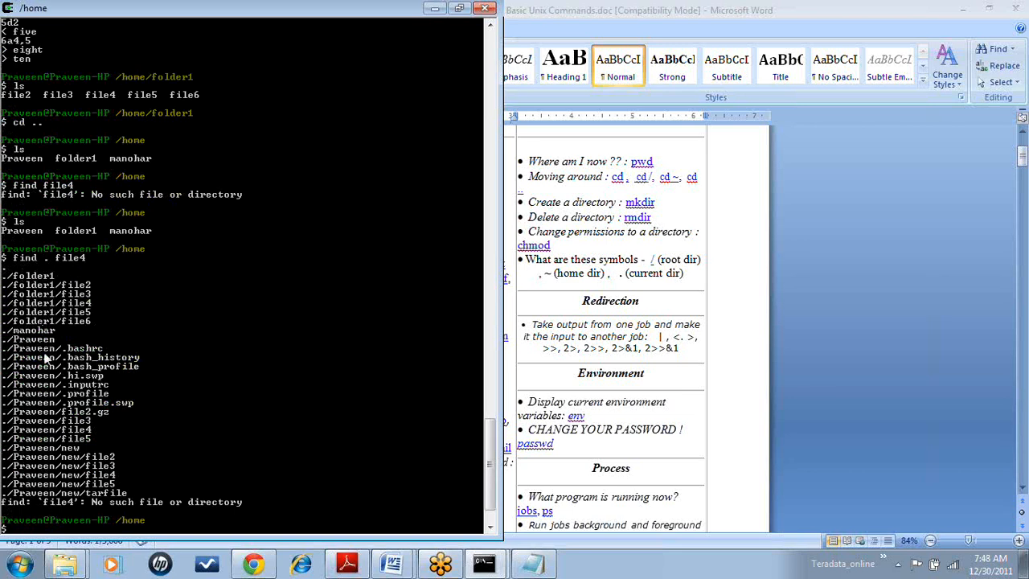
{"action": "mouse_move", "coordinate": [44, 276]}
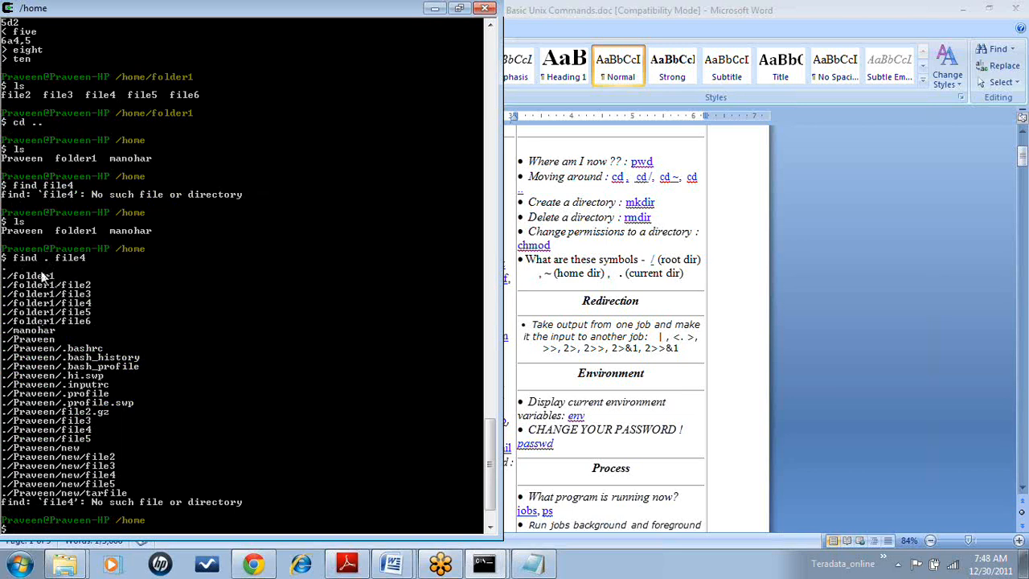
{"action": "mouse_move", "coordinate": [45, 425]}
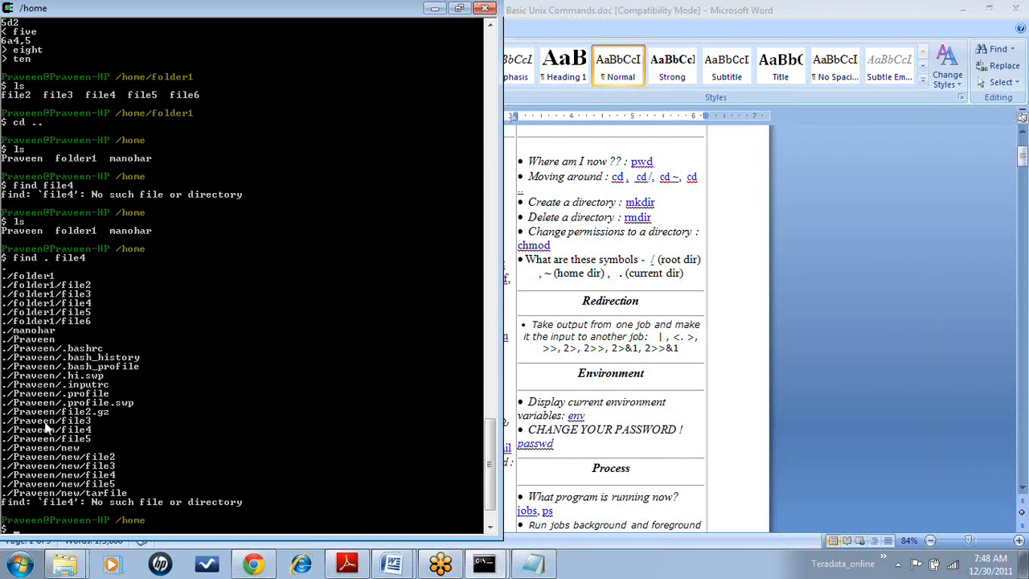